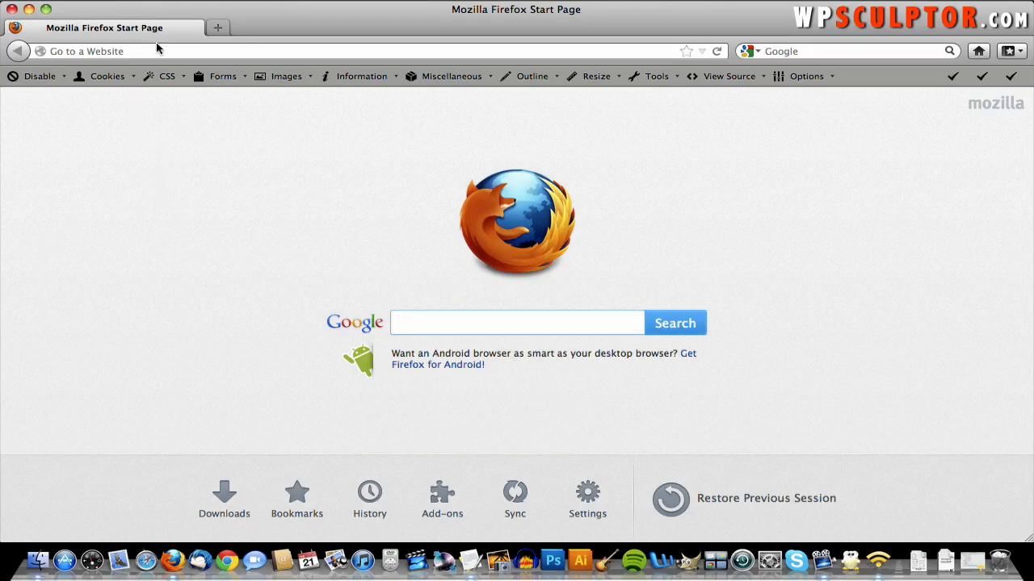
Step: Log in to the quickwebsitecreation.com/wp-admin dashboard with the site username and password
type("quickwebsitecreation.com/wp-admin")
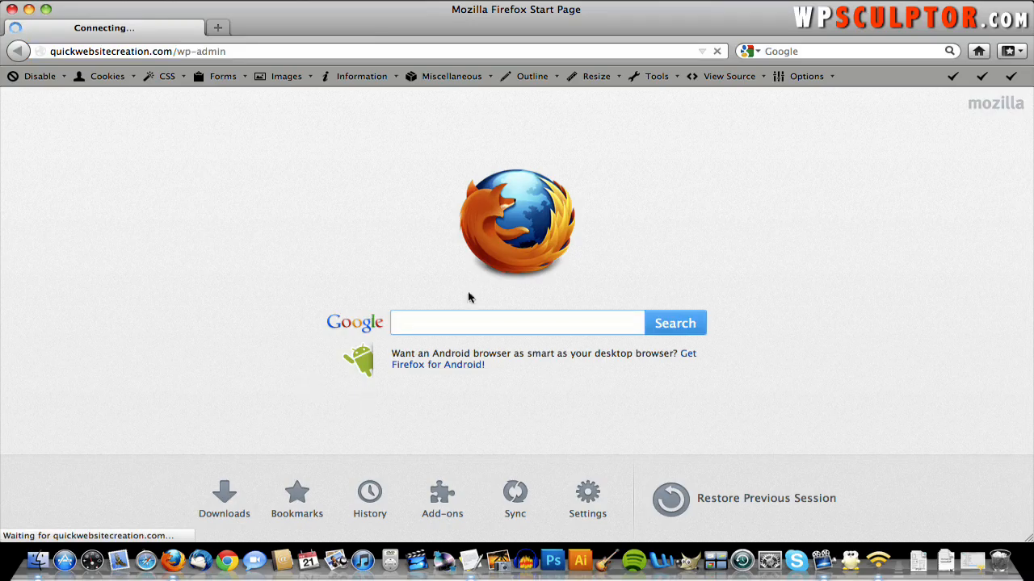
type("W")
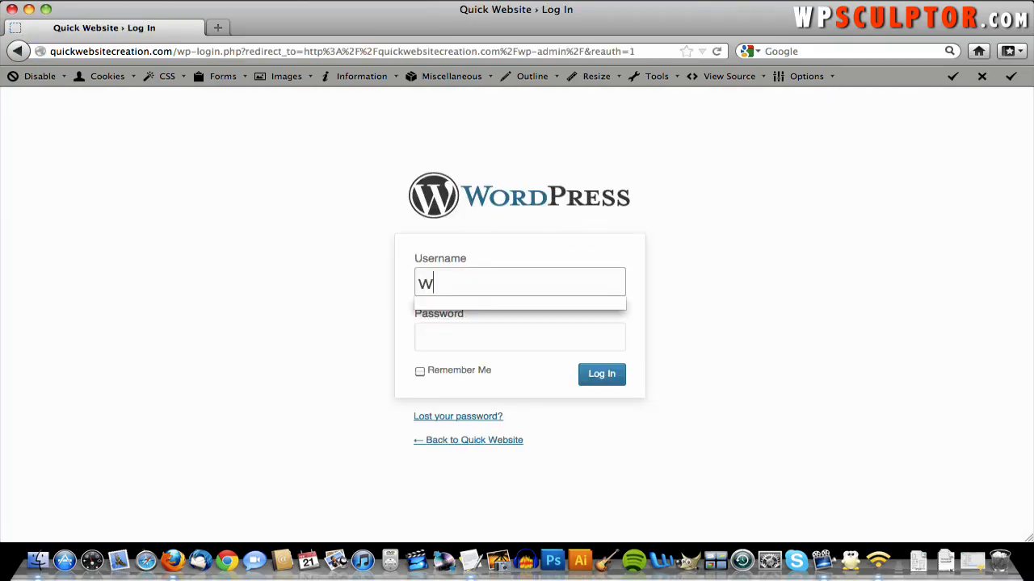
type("pscuulptor")
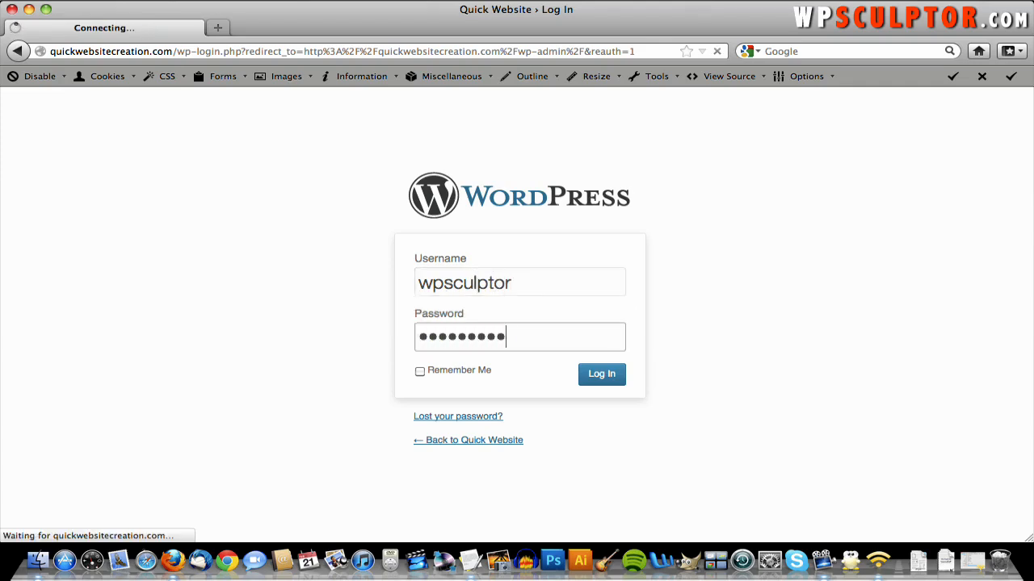
left_click(601, 374)
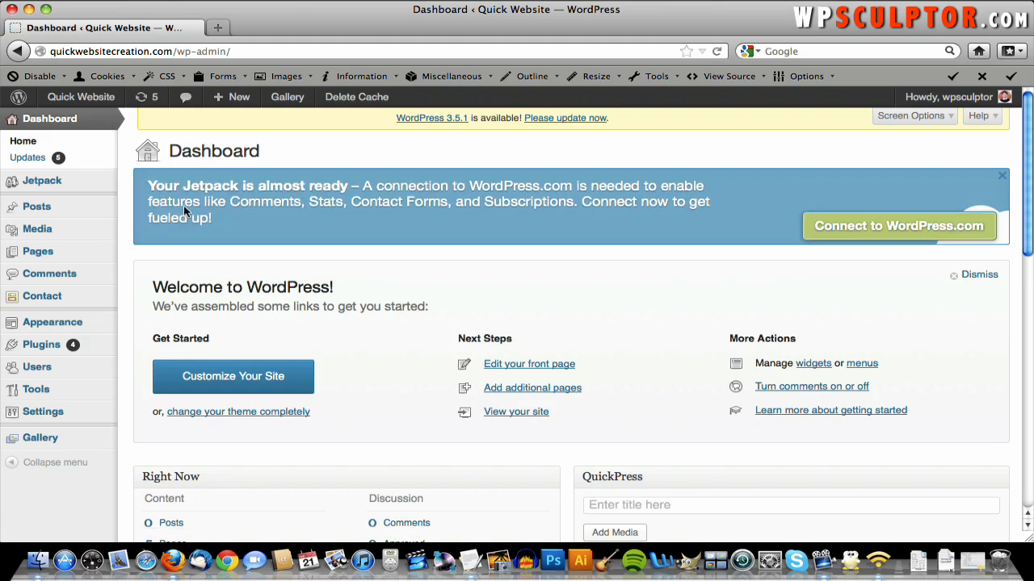
Step: Open the Quick Website admin-bar link in a new tab and view the live homepage
left_click(79, 97)
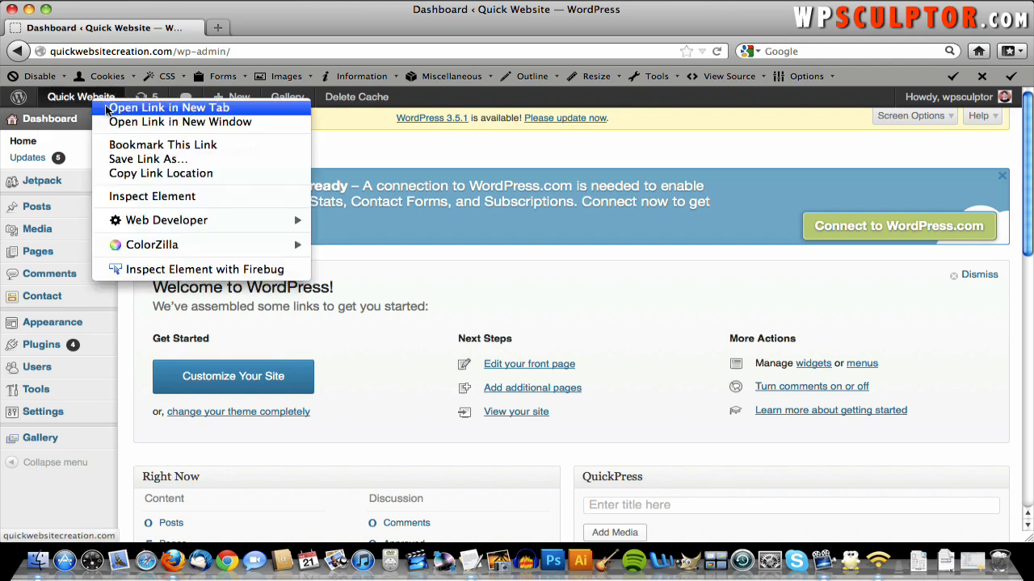
left_click(168, 108)
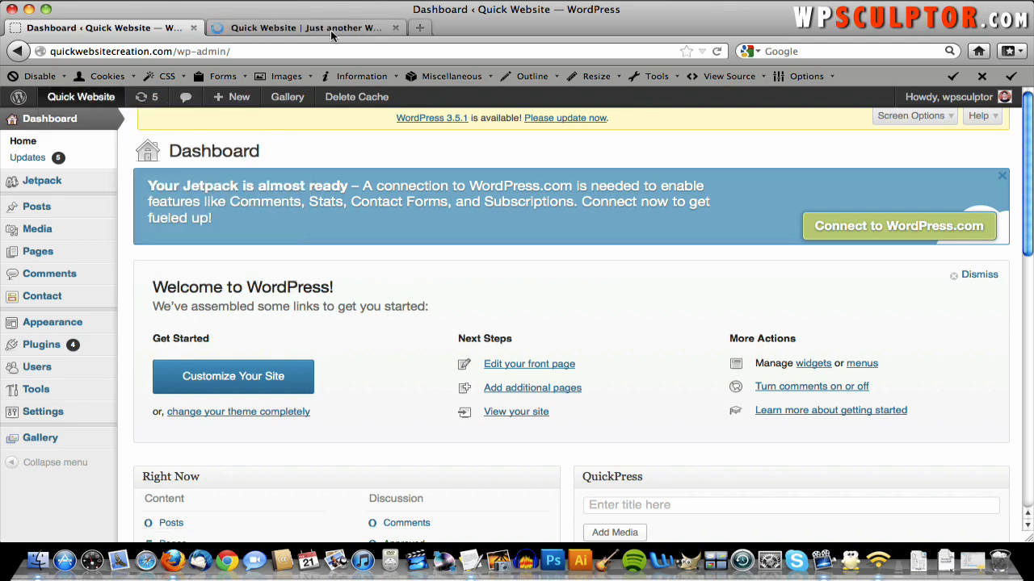
mouse_move(311, 28)
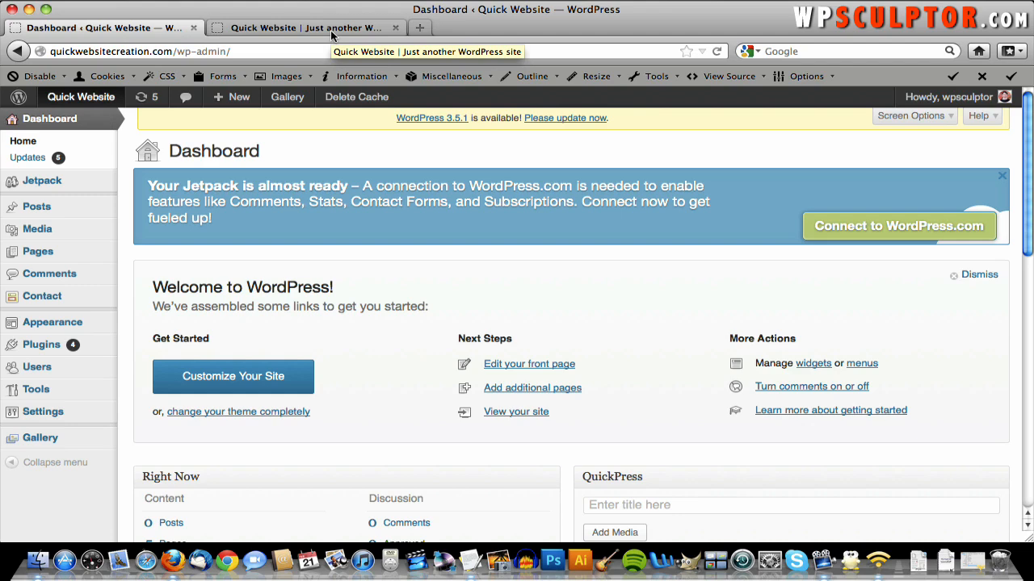
left_click(307, 27)
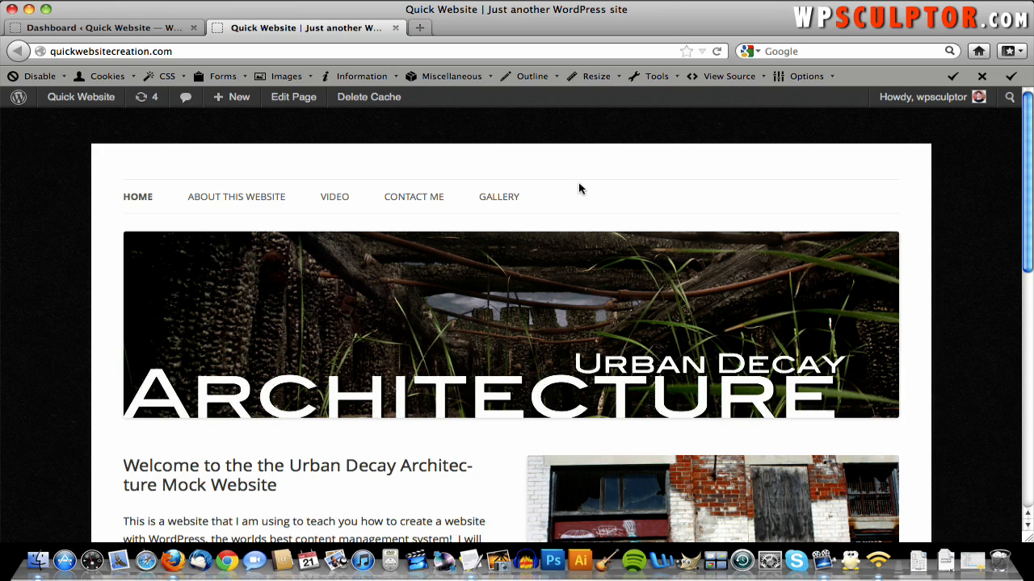
mouse_move(96, 112)
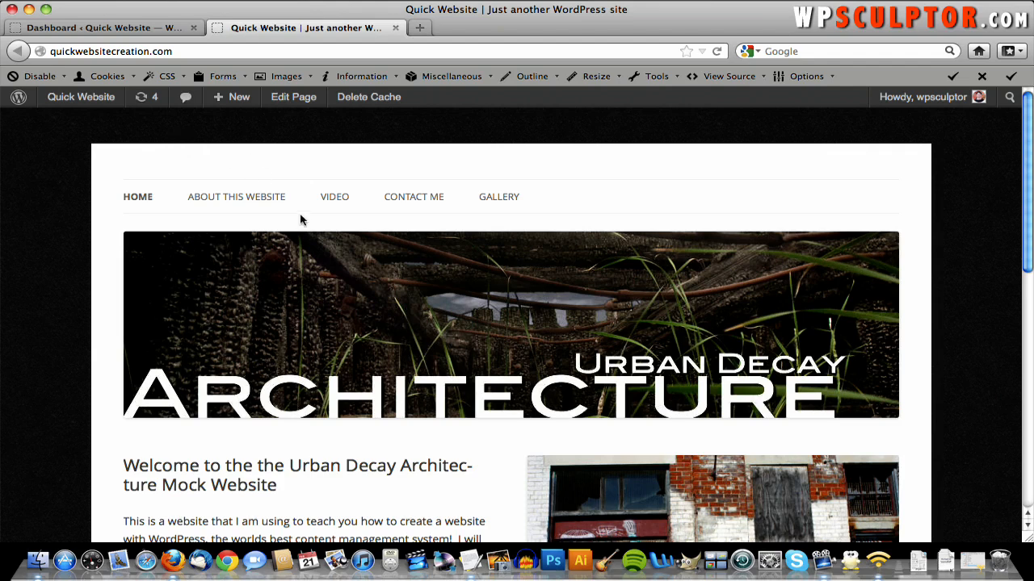
mouse_move(237, 196)
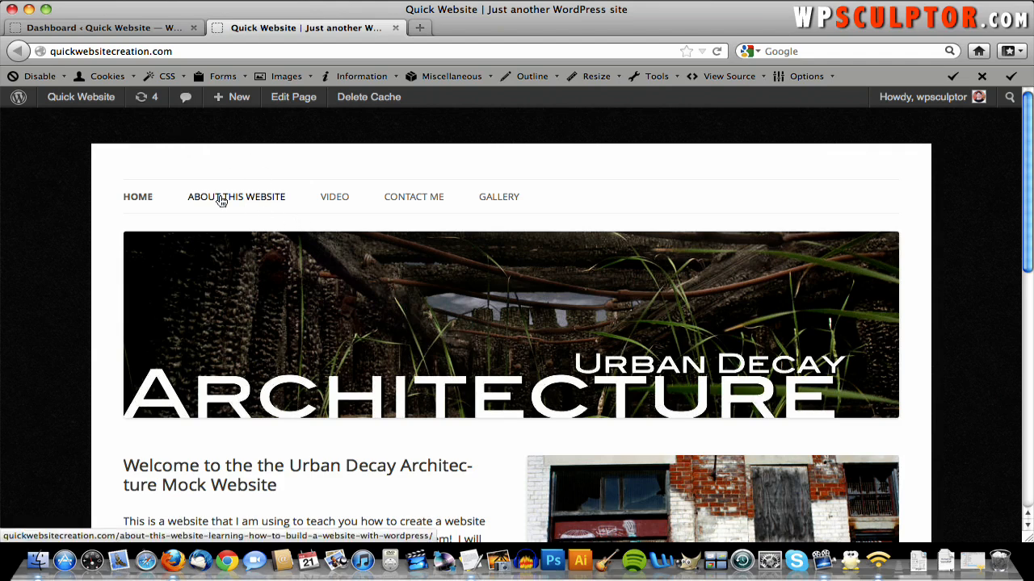
Step: Inspect the ABOUT THIS WEBSITE menu item with Firebug
right_click(237, 196)
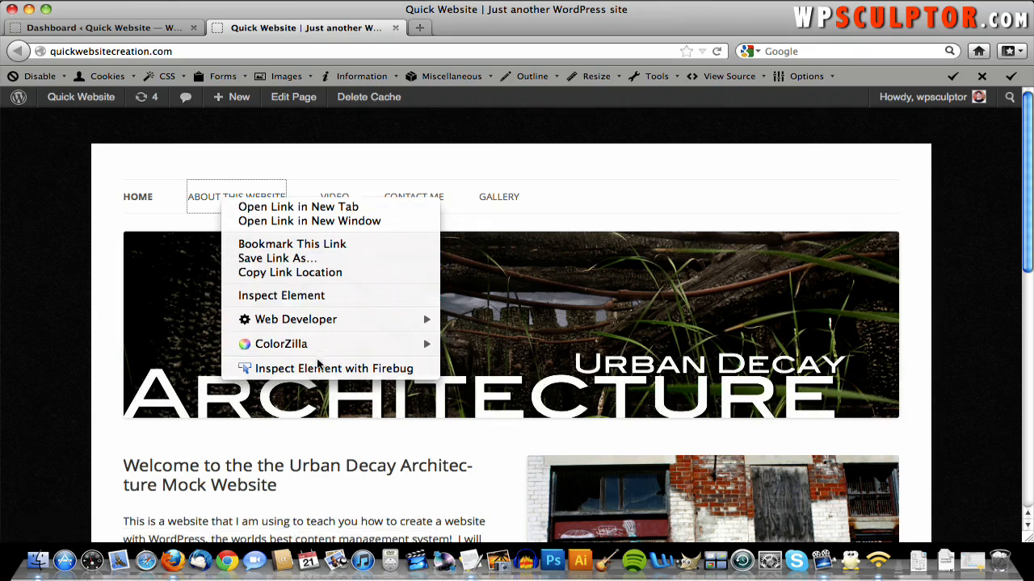
mouse_move(334, 368)
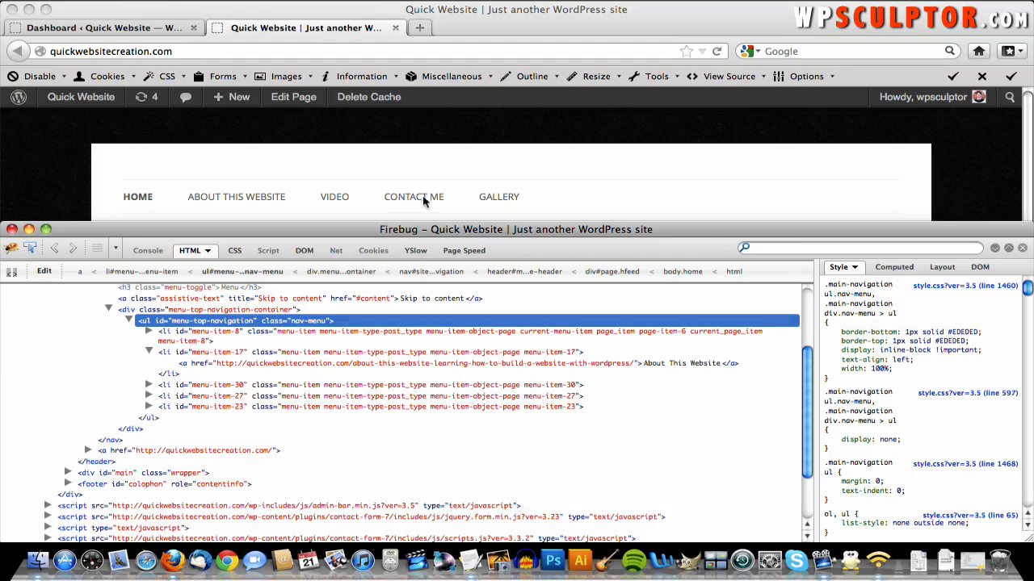
mouse_move(509, 197)
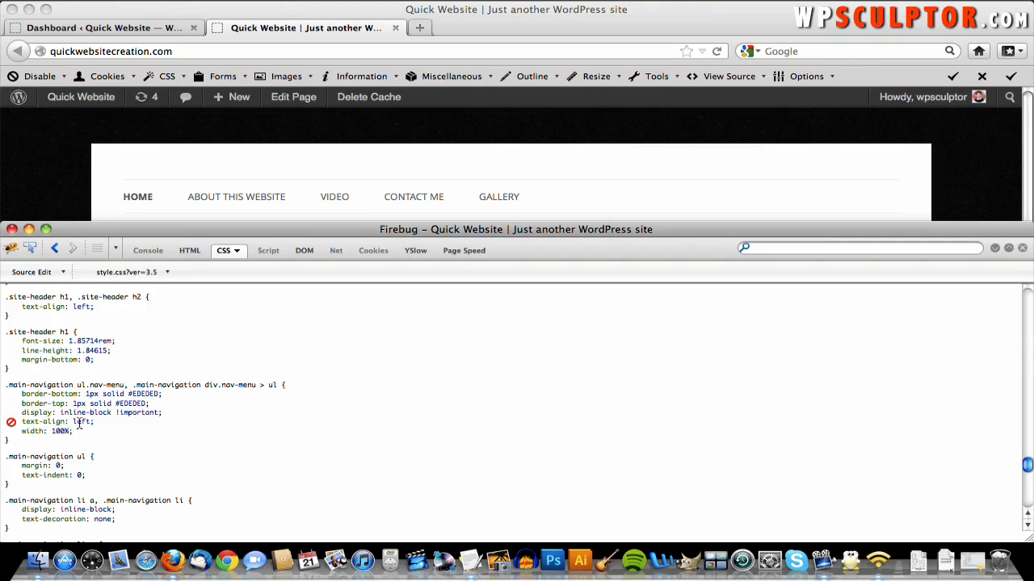
Step: Set the navigation rule's text-align to center in Firebug and copy its selector
double_click(82, 421)
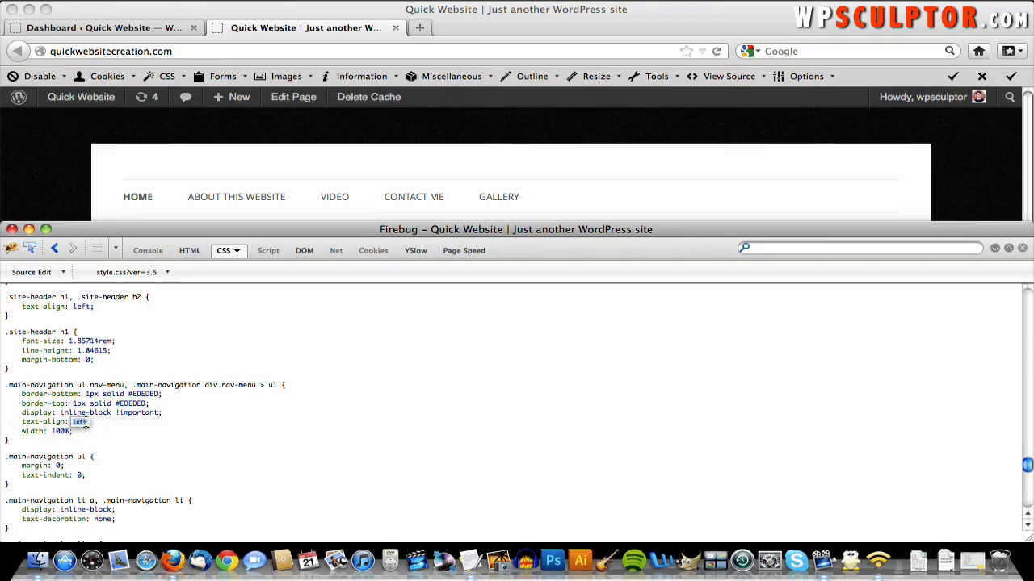
type("center")
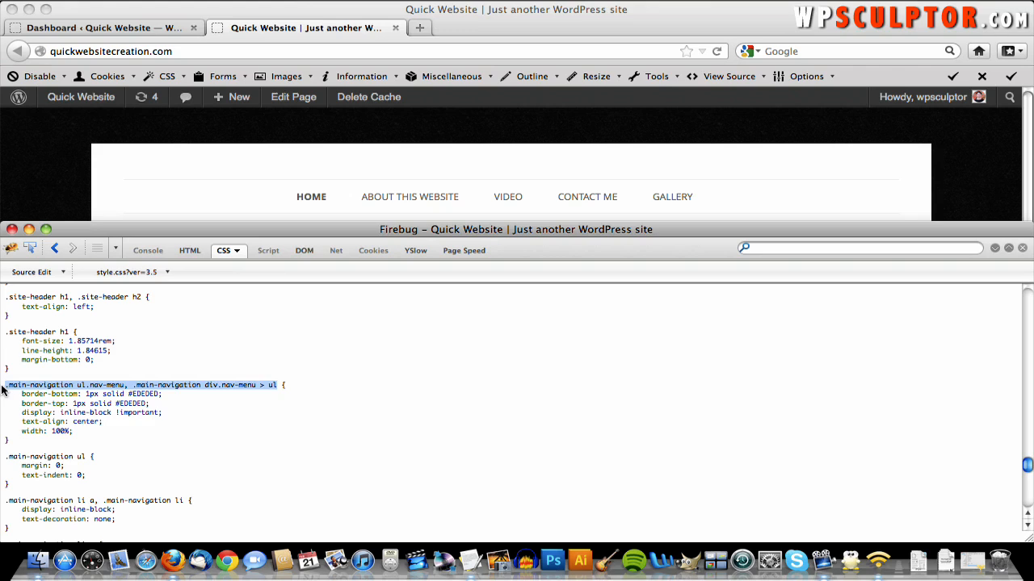
right_click(64, 385)
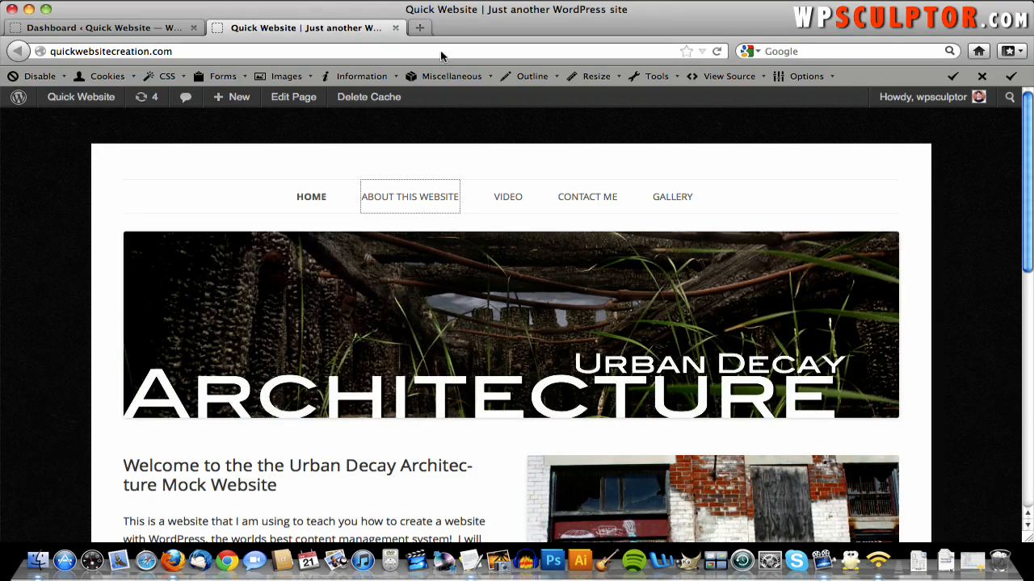
Step: Open wpsculptor.com's Twenty Twelve menu-centering article and copy its navigation selector
left_click(419, 27)
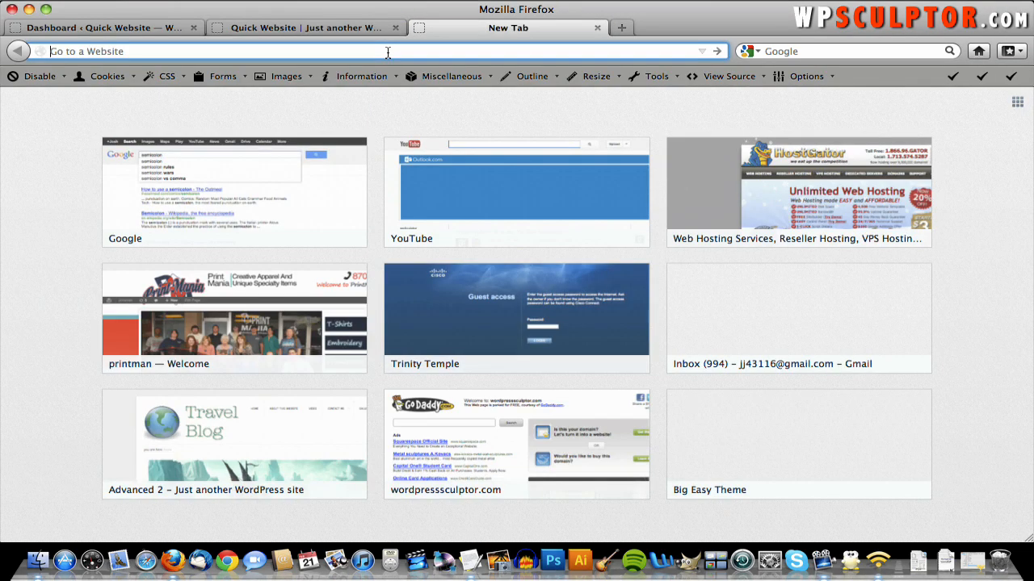
type("wpsculptor.com/")
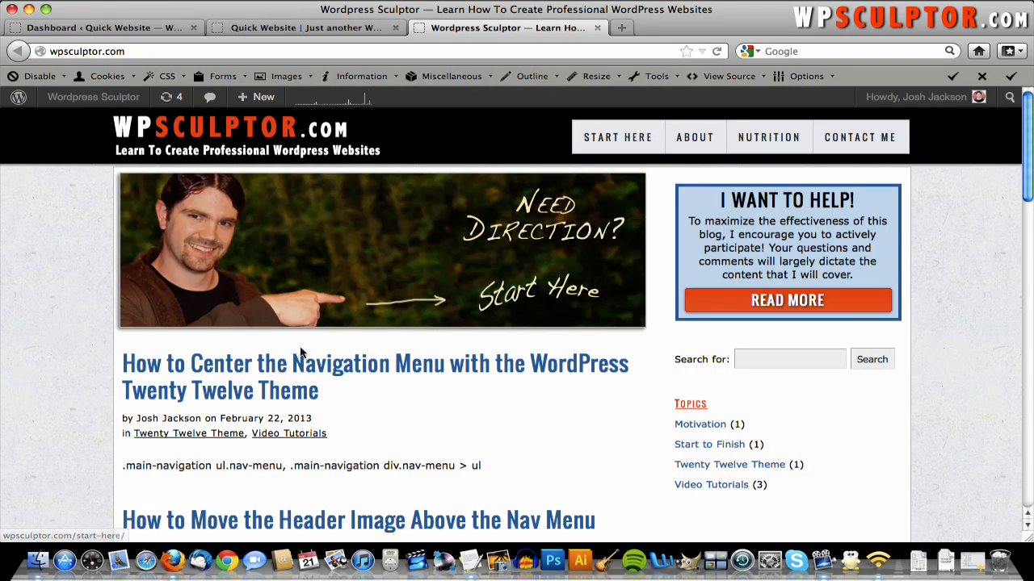
mouse_move(234, 378)
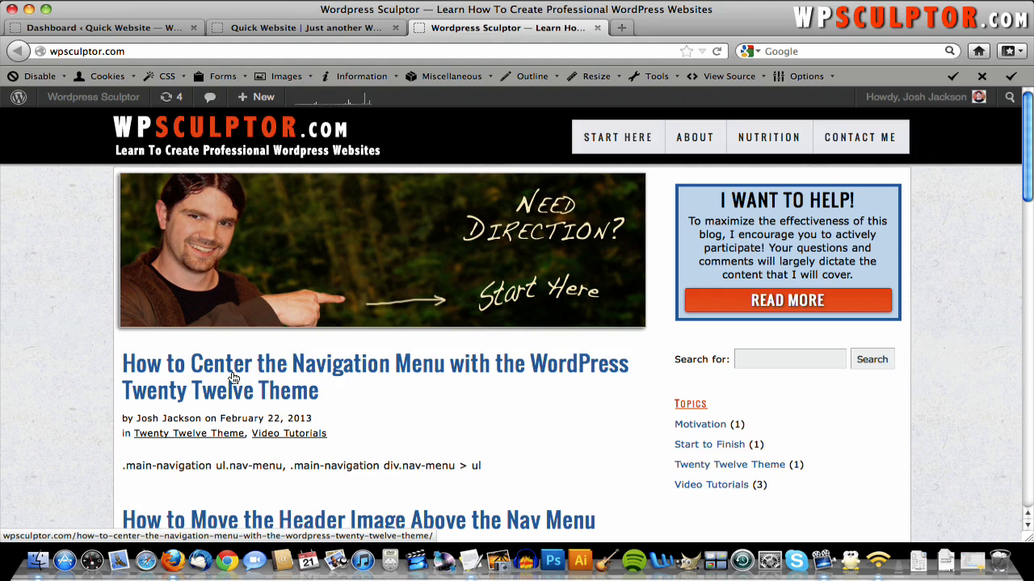
mouse_move(302, 373)
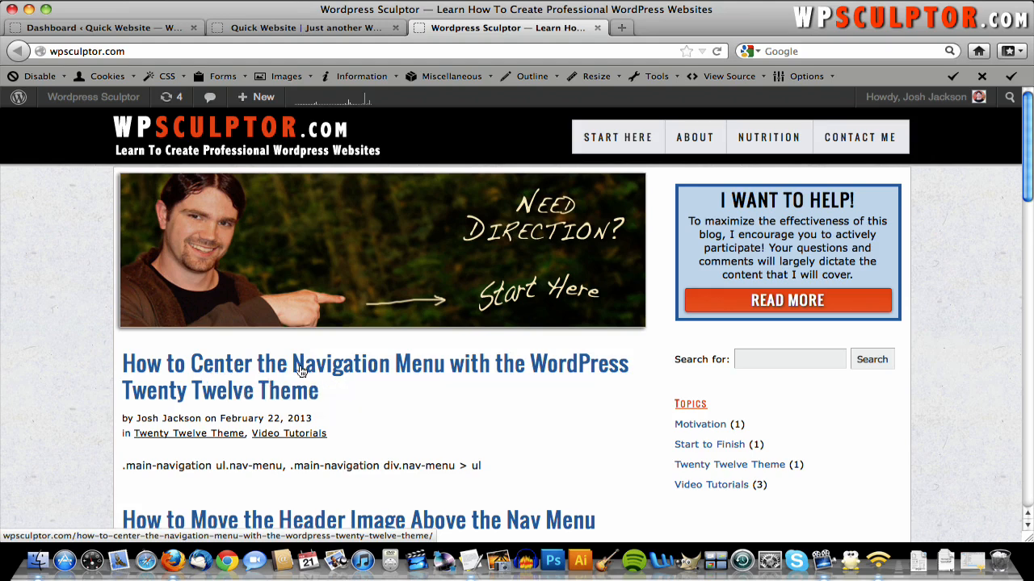
mouse_move(514, 348)
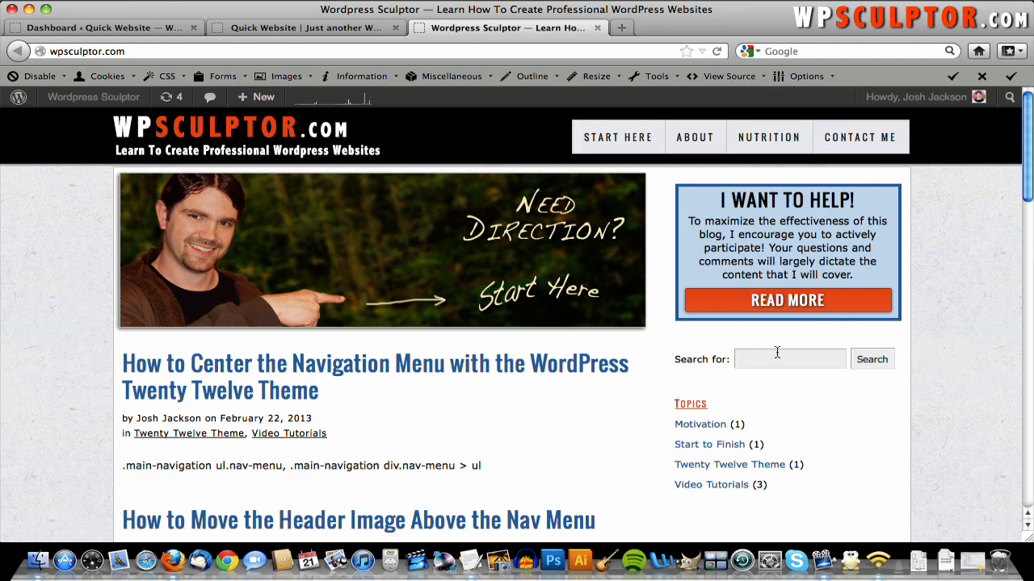
left_click(730, 465)
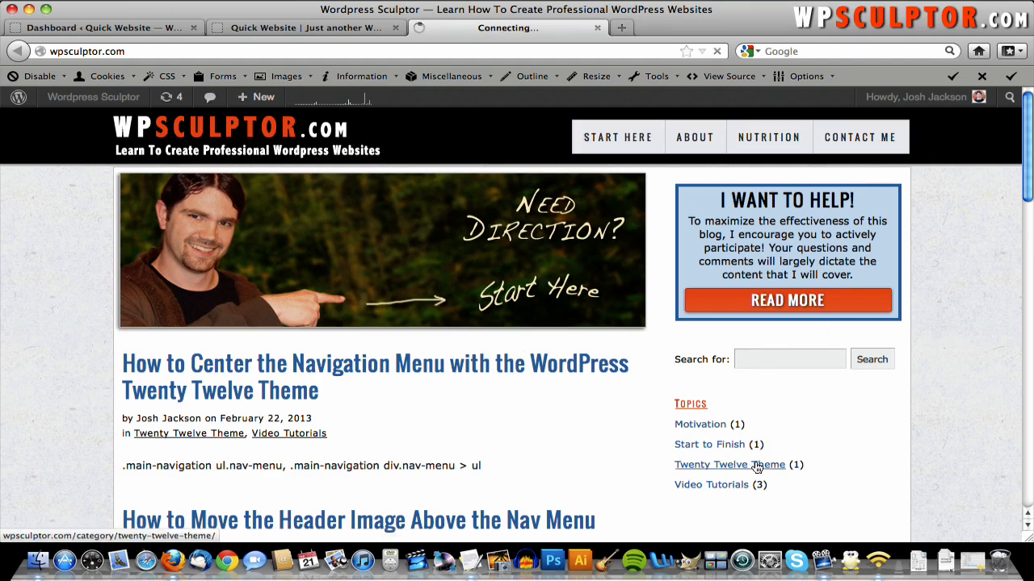
left_click(730, 464)
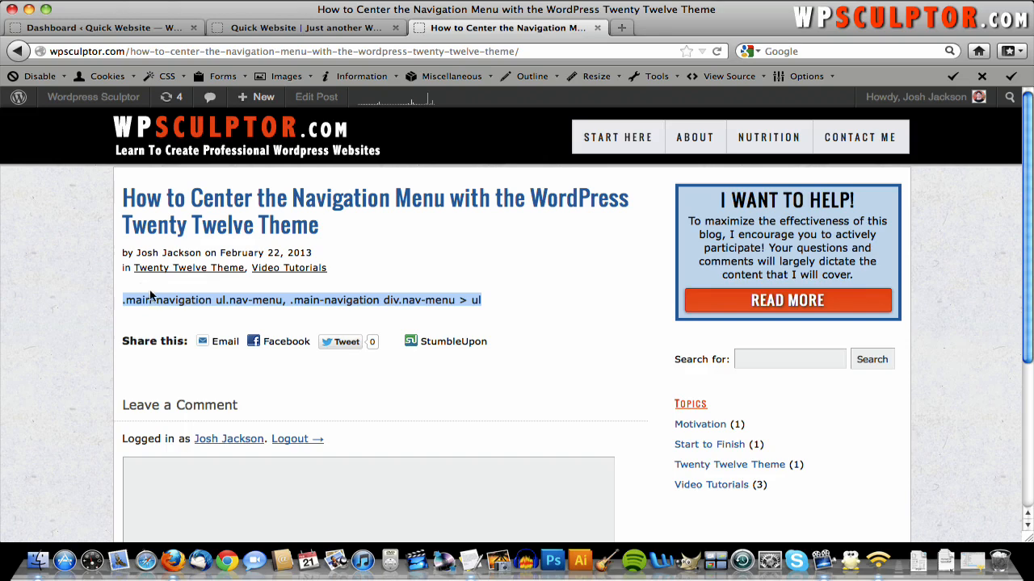
right_click(202, 299)
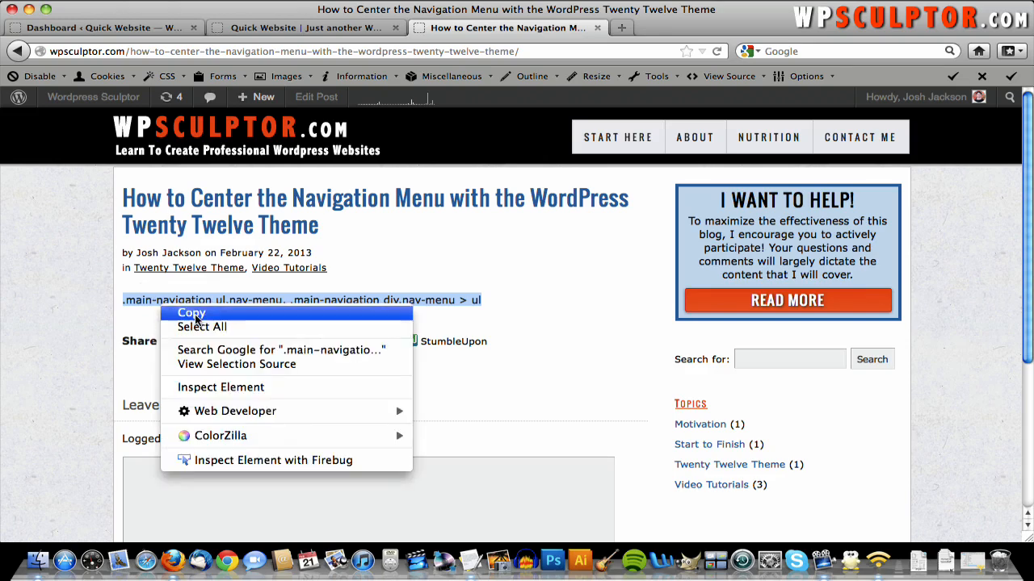
left_click(191, 313)
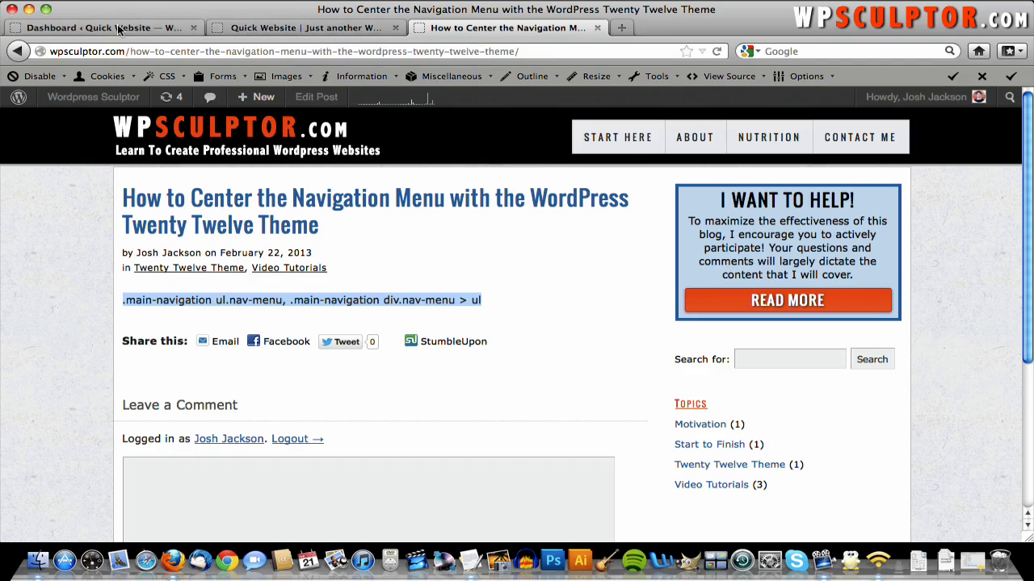
Step: Return to the WordPress dashboard and go to the theme editor
left_click(101, 28)
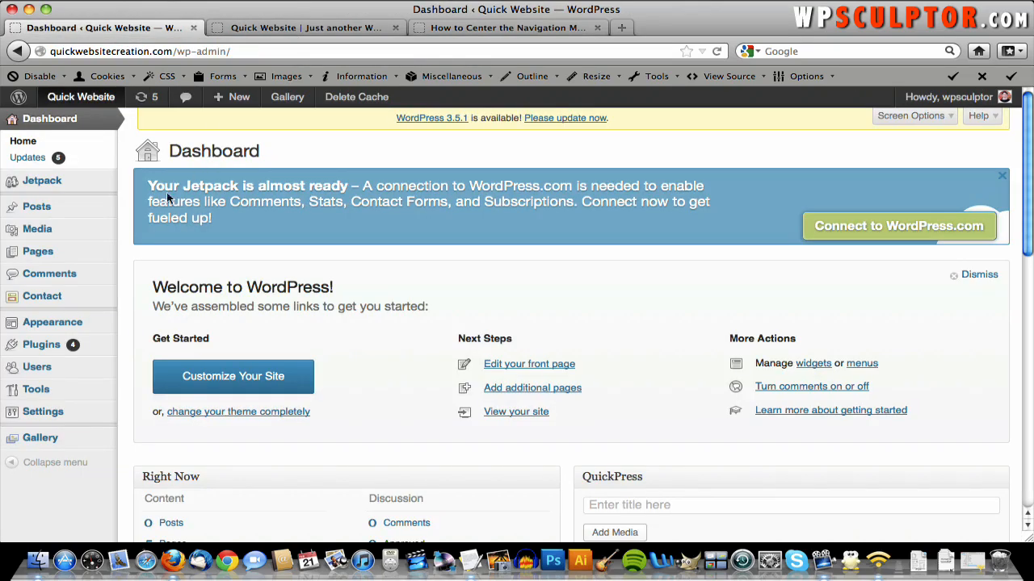
mouse_move(51, 322)
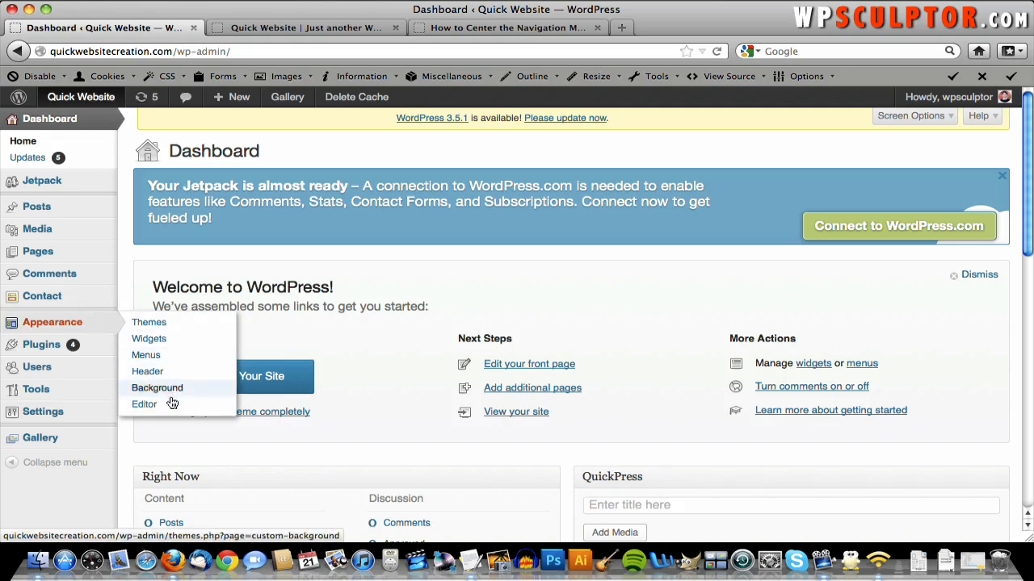
left_click(143, 404)
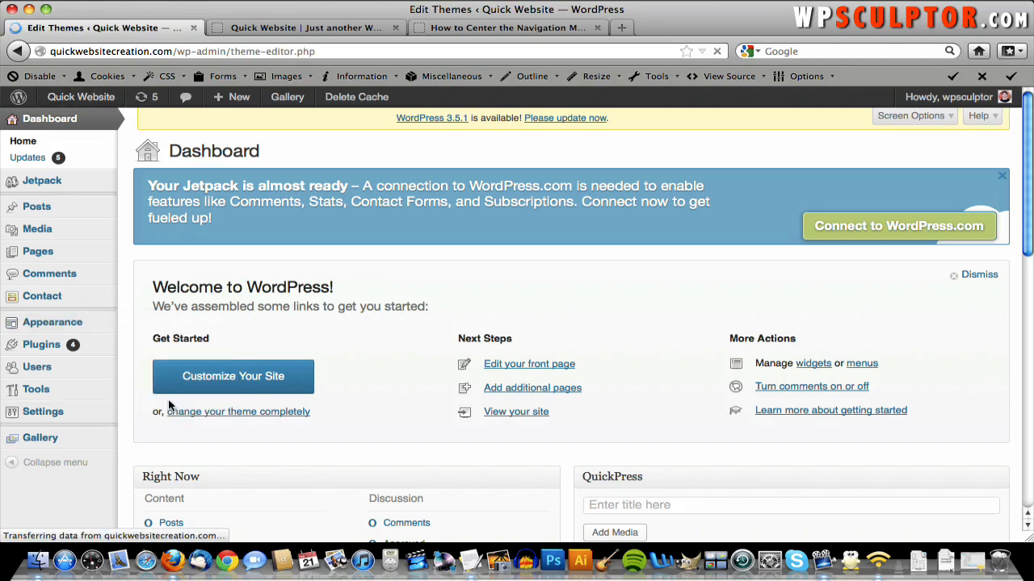
left_click(52, 321)
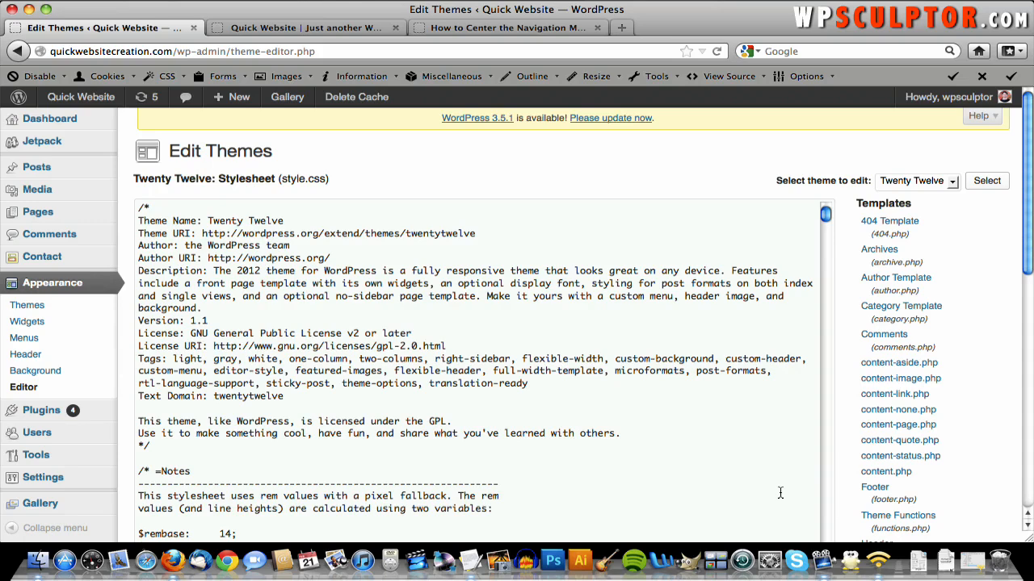
mouse_move(972, 342)
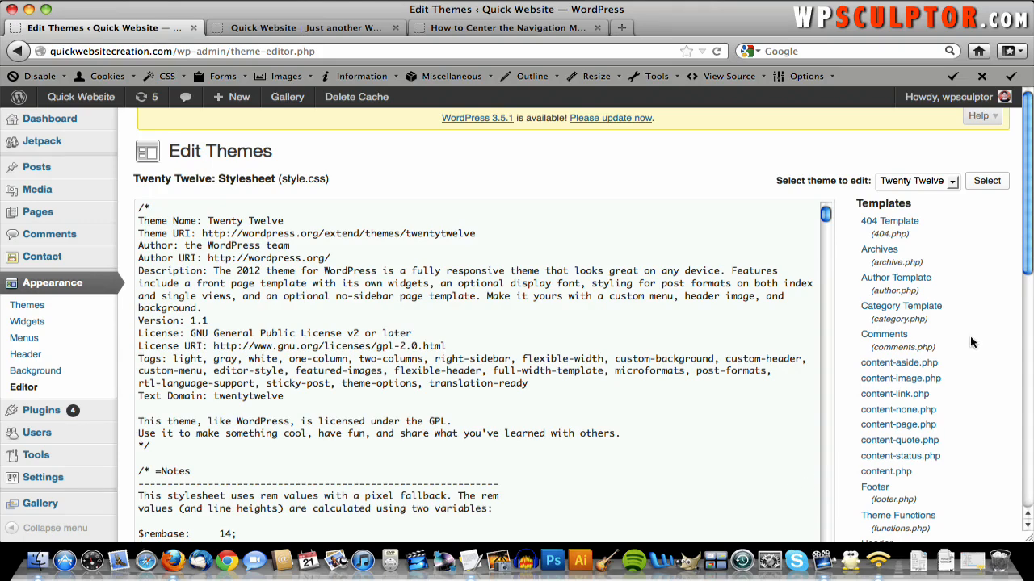
scroll("down", 3)
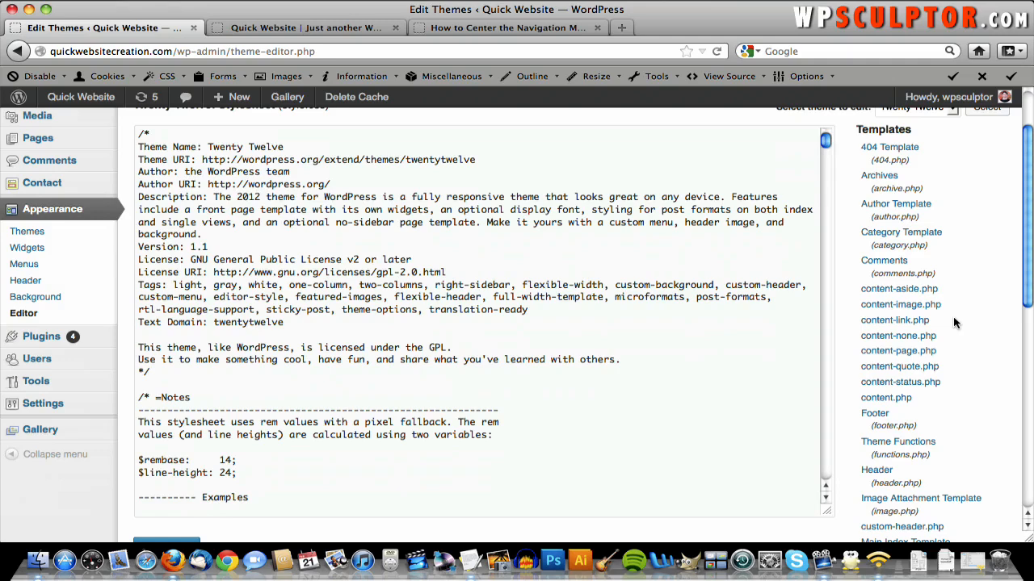
scroll("down", 3)
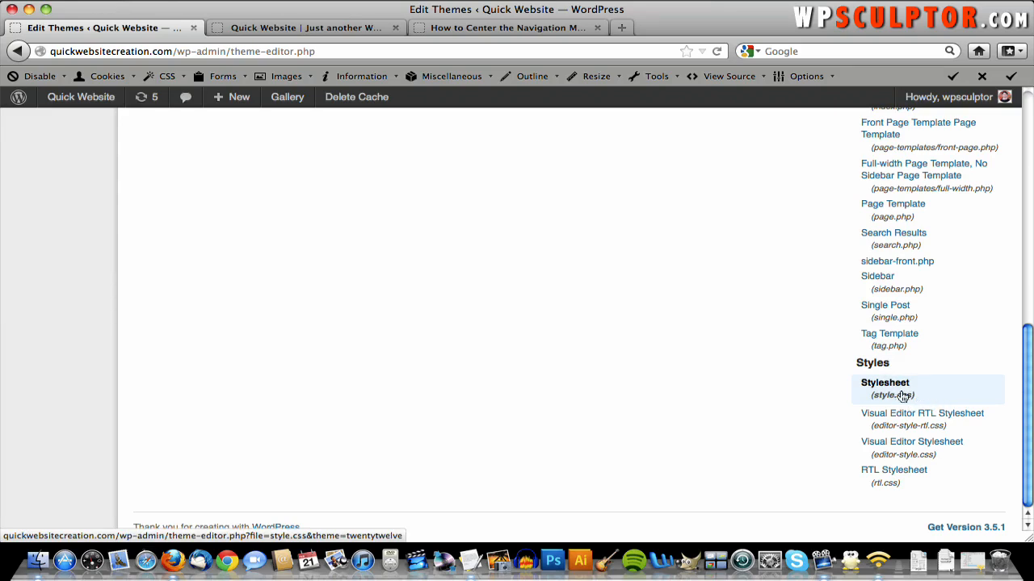
Step: Open the Twenty Twelve style.css stylesheet, browse its code, and bring up the find bar
left_click(885, 382)
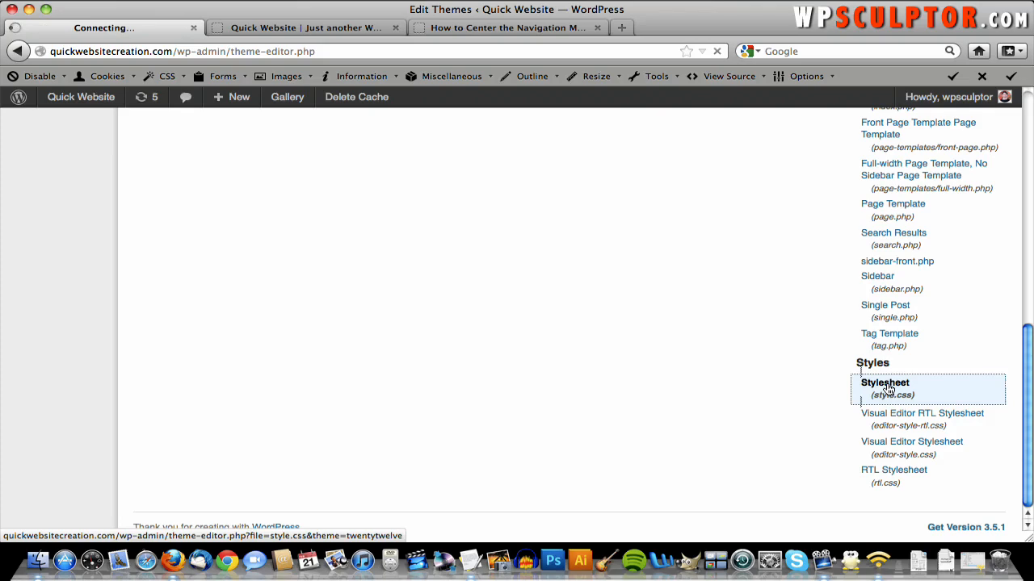
left_click(884, 382)
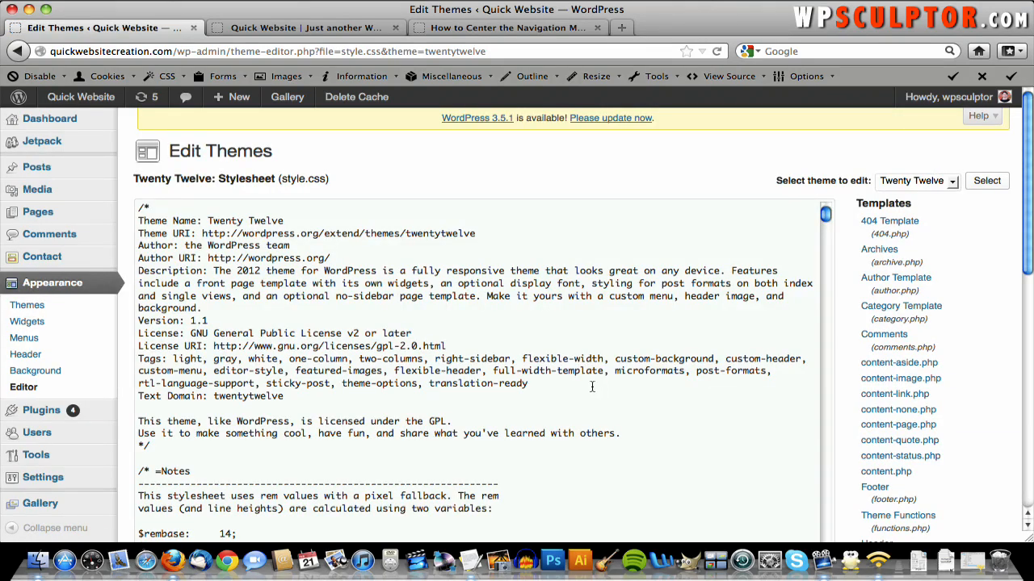
scroll("down", 3)
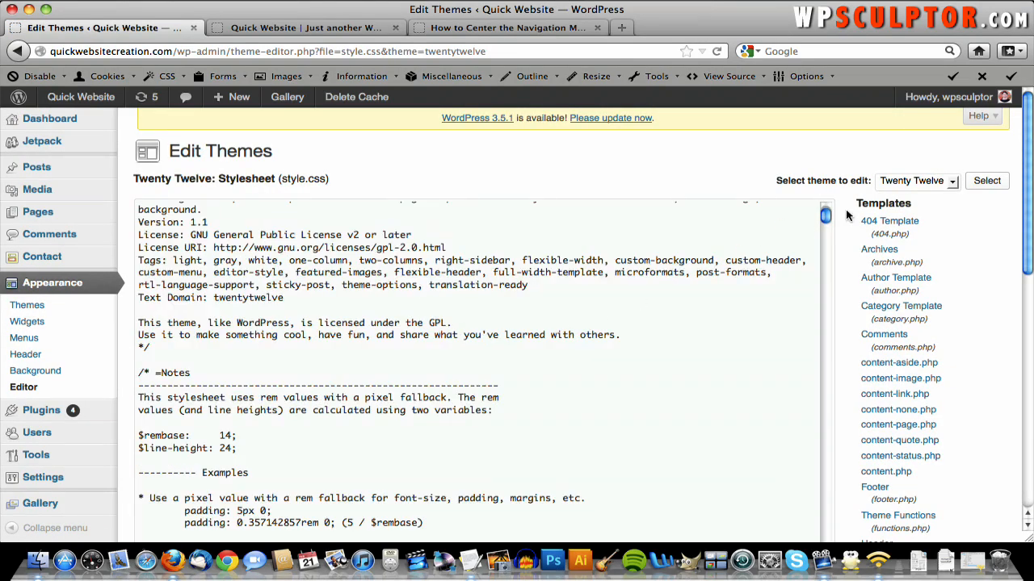
scroll("down", 3)
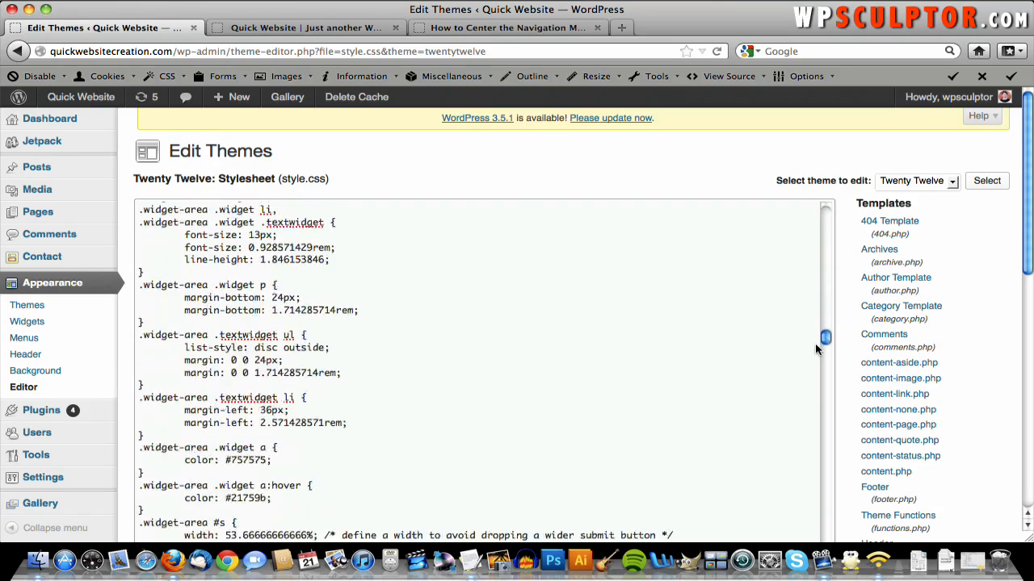
scroll("down", 3)
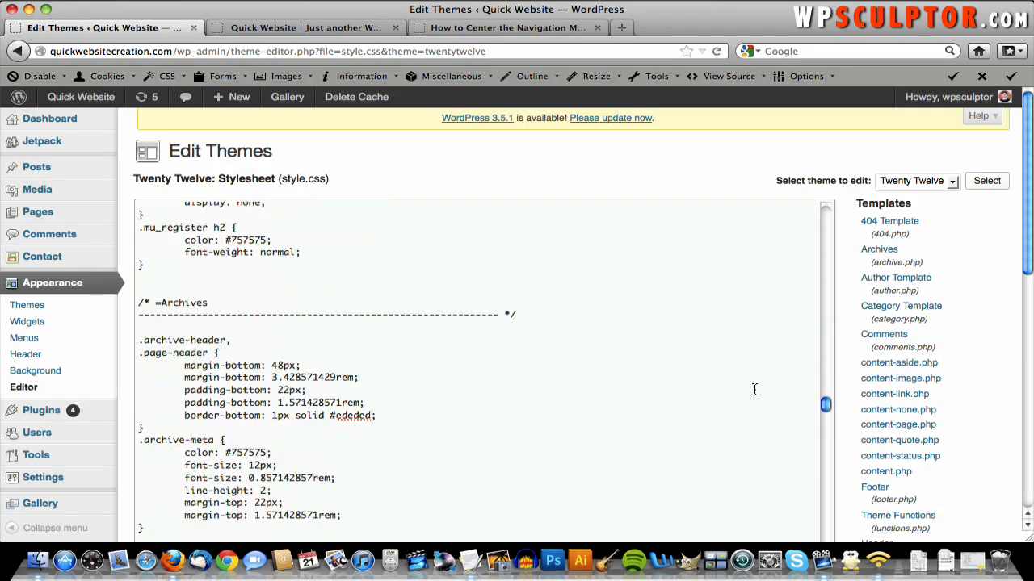
mouse_move(341, 150)
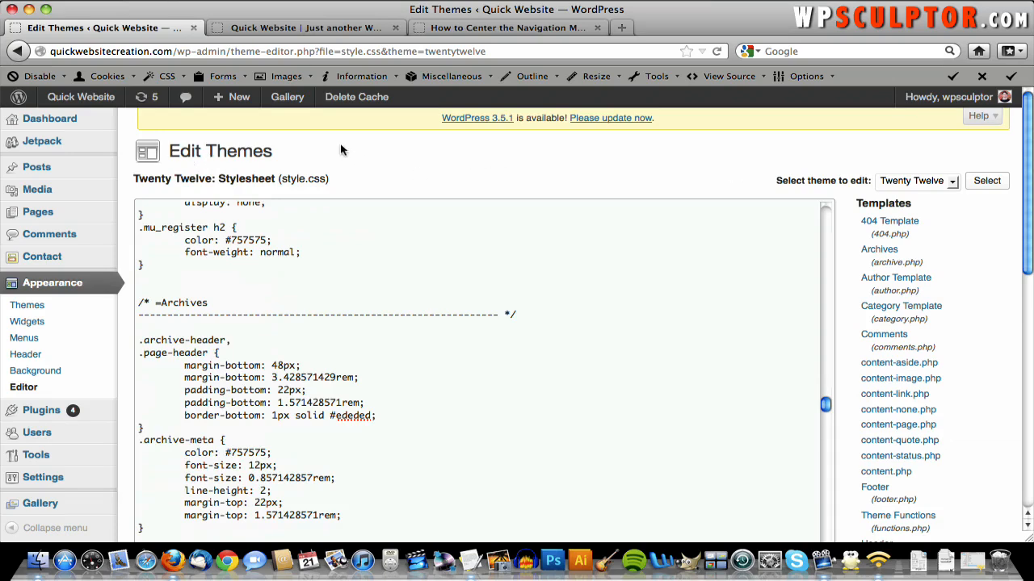
mouse_move(349, 331)
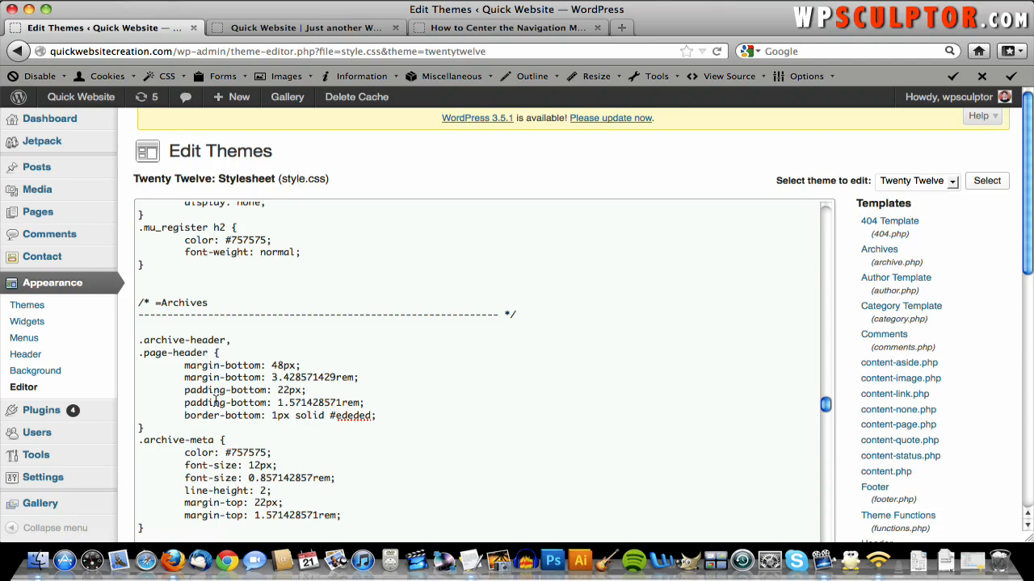
mouse_move(325, 399)
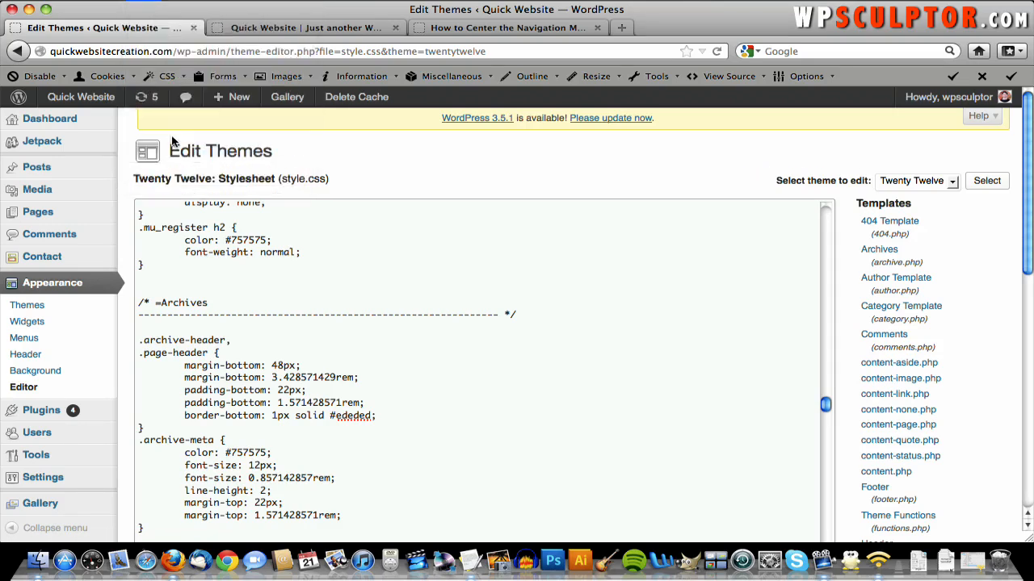
key("cmd+f")
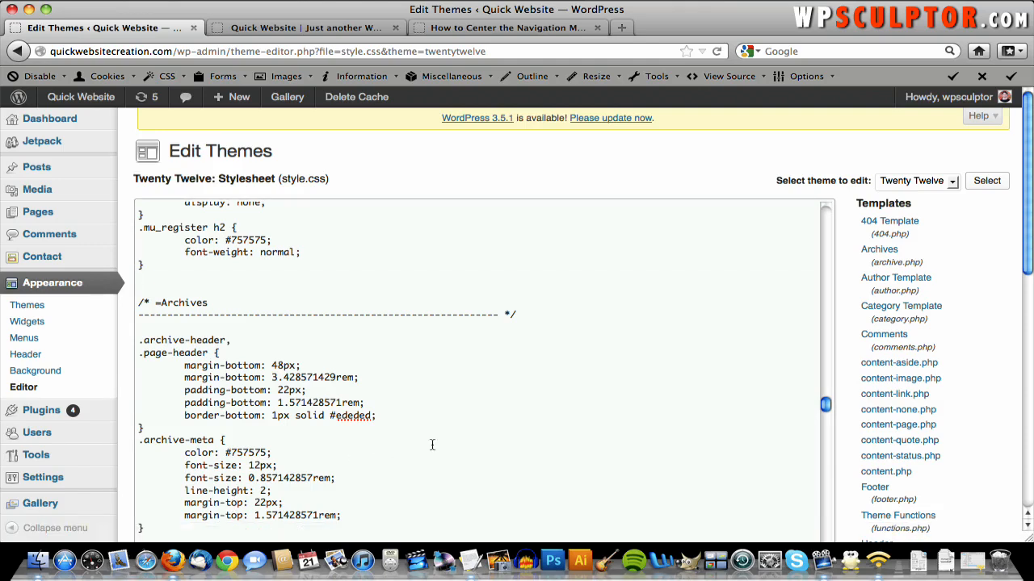
key("cmd+f")
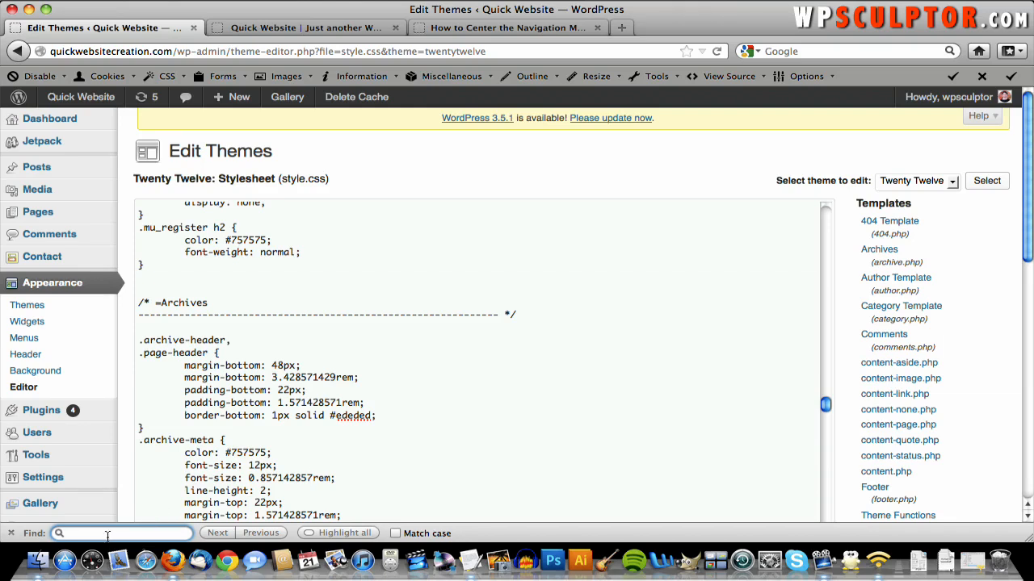
Step: Search style.css for the pasted .main-navigation selector to reach its text-align: left rule
right_click(121, 533)
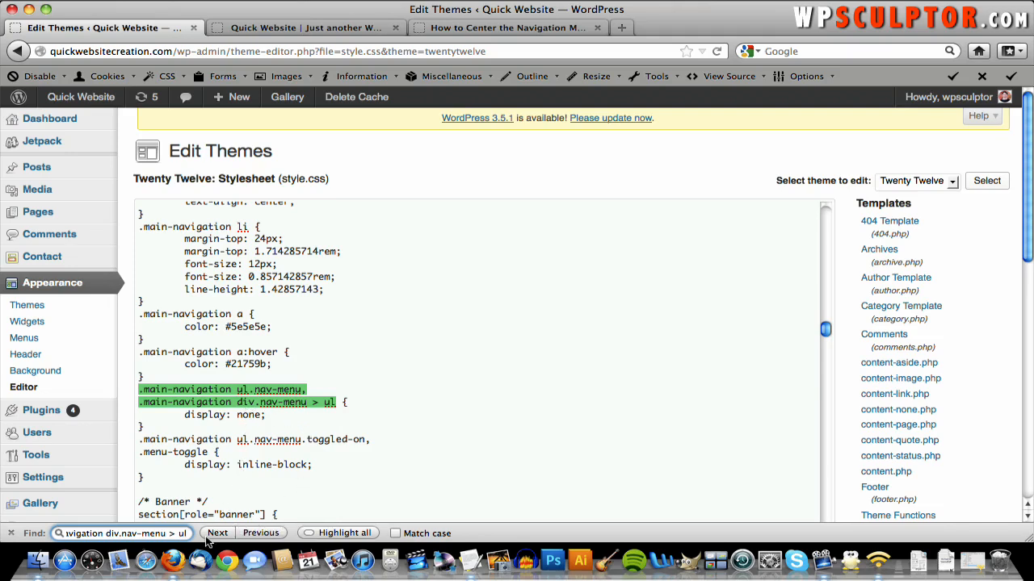
scroll("down", 3)
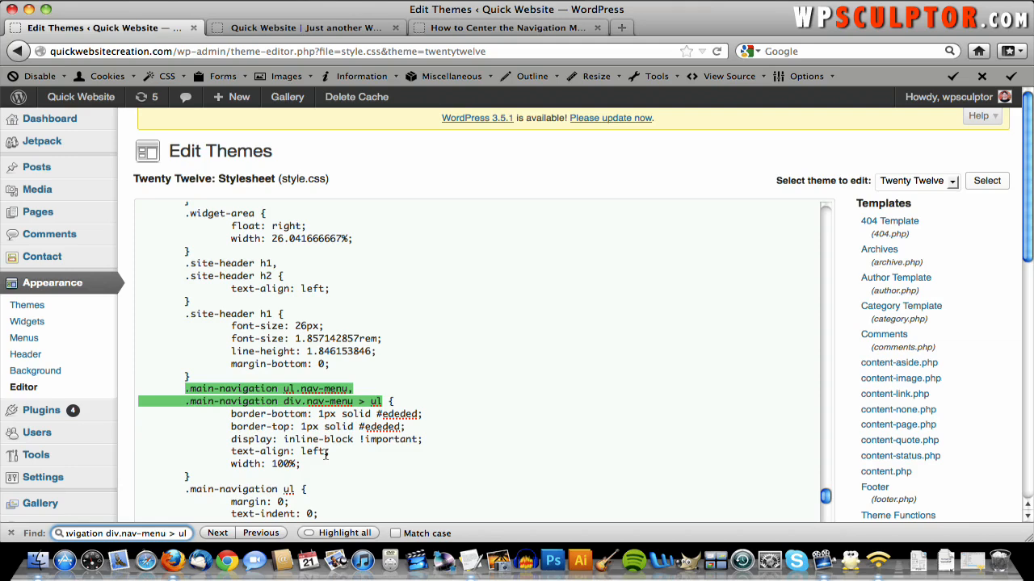
Step: Change the navigation rule to text-align: center, update style.css, and check the live site
double_click(312, 451)
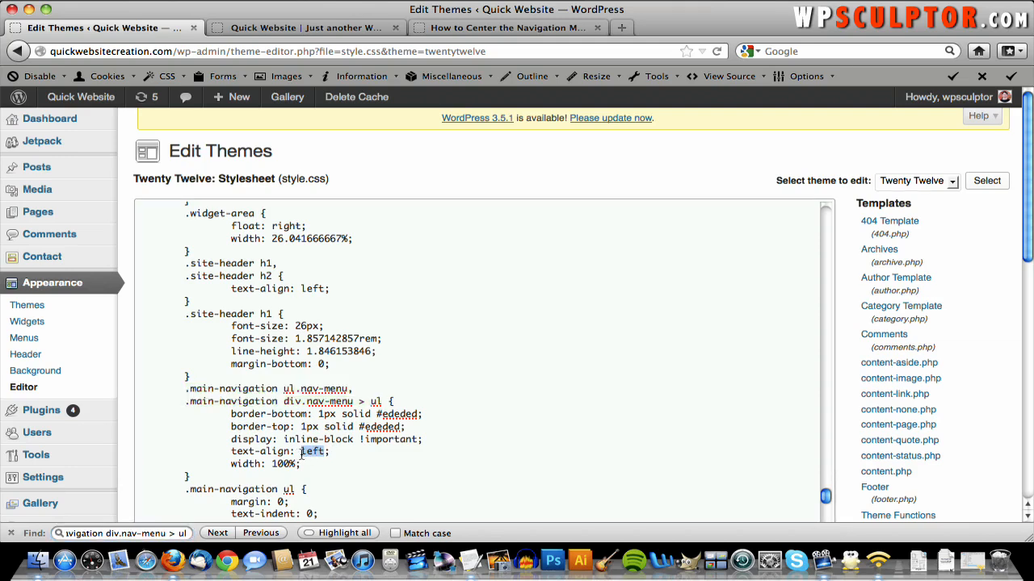
type("center")
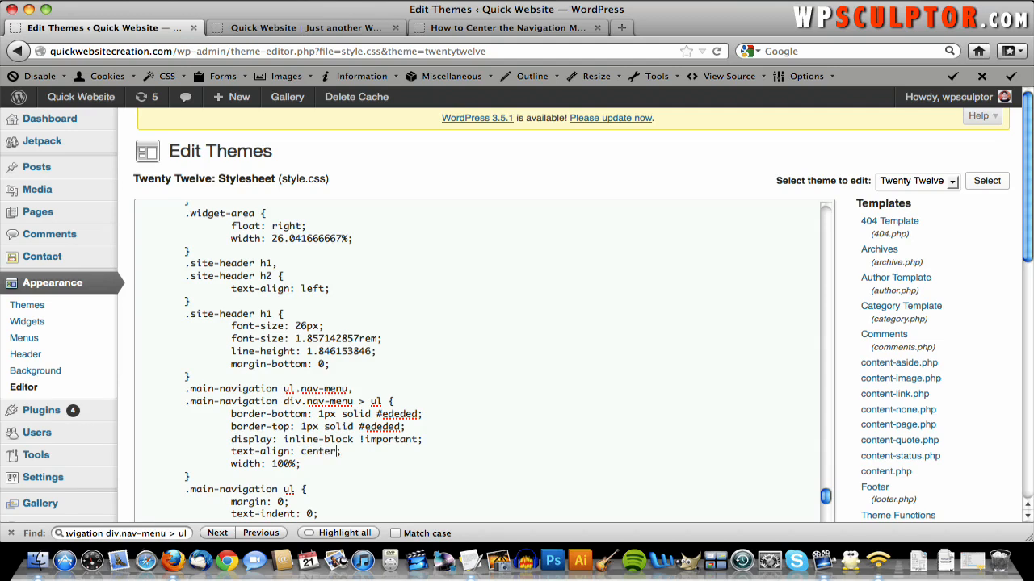
mouse_move(691, 135)
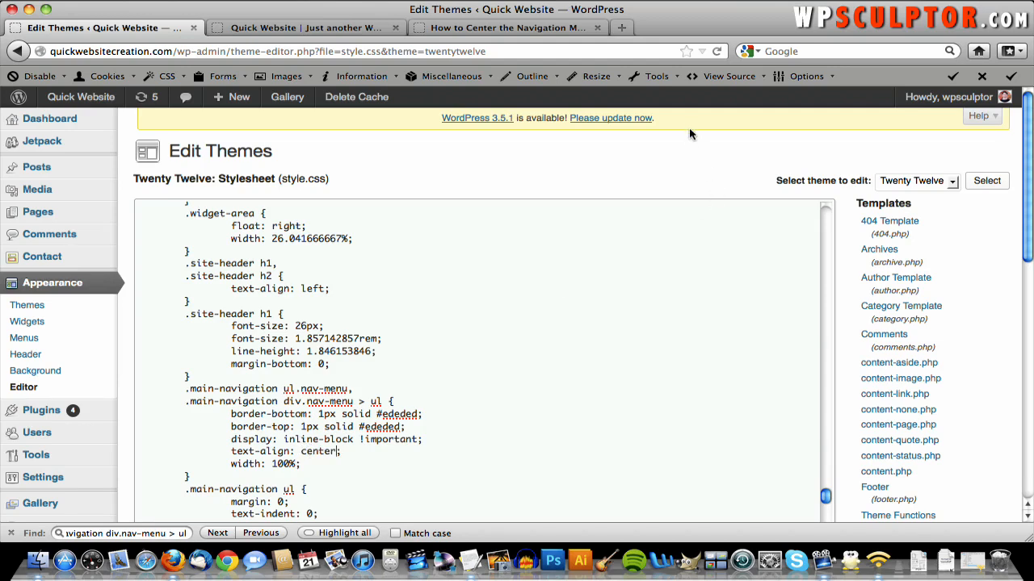
mouse_move(848, 133)
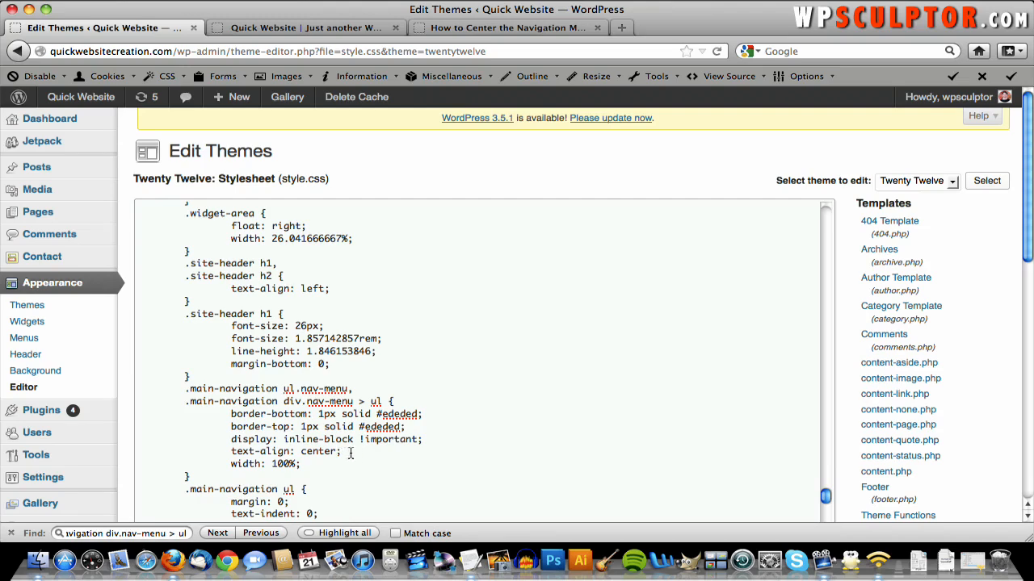
scroll("down", 3)
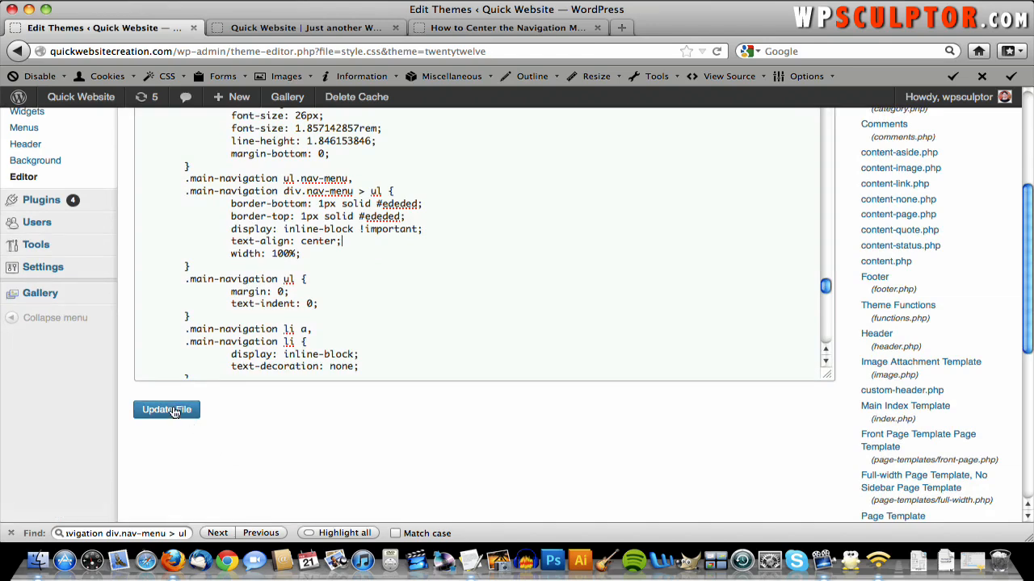
left_click(166, 410)
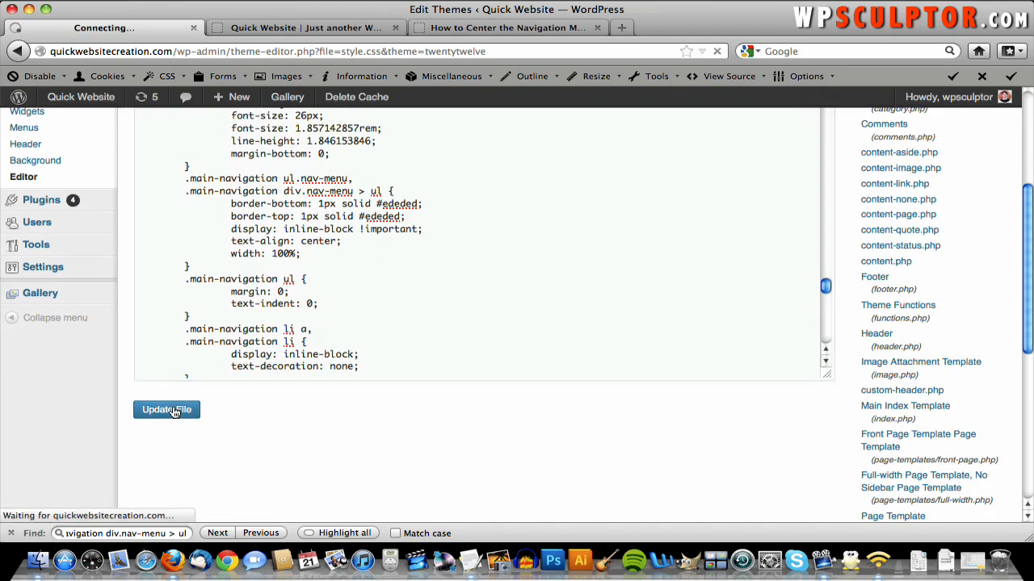
left_click(166, 409)
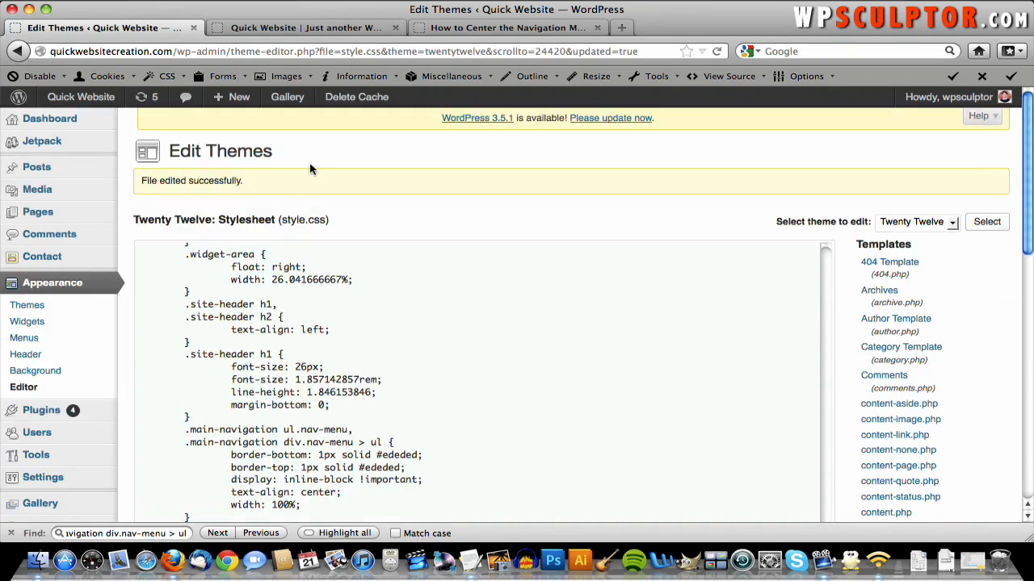
left_click(303, 28)
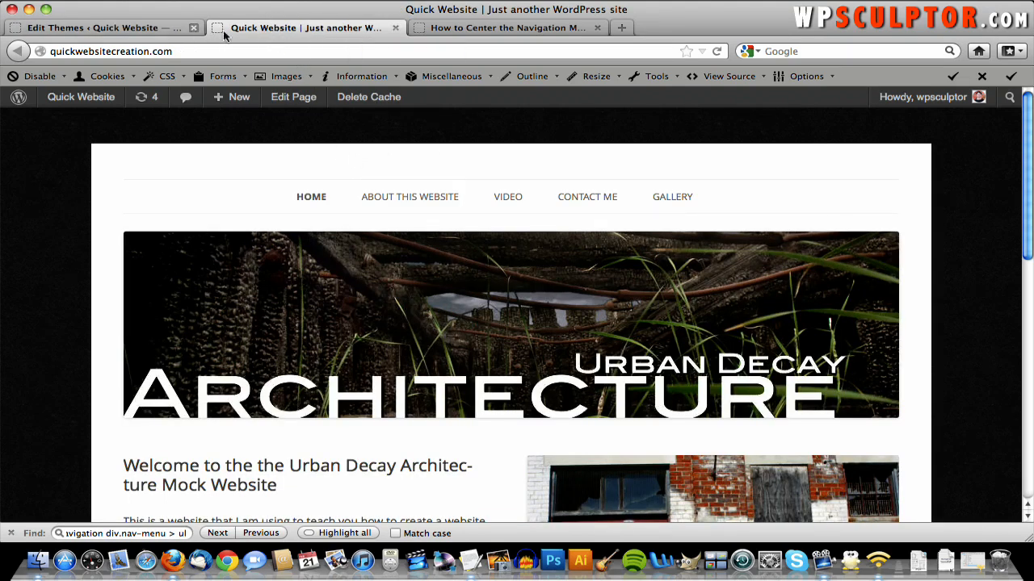
mouse_move(612, 240)
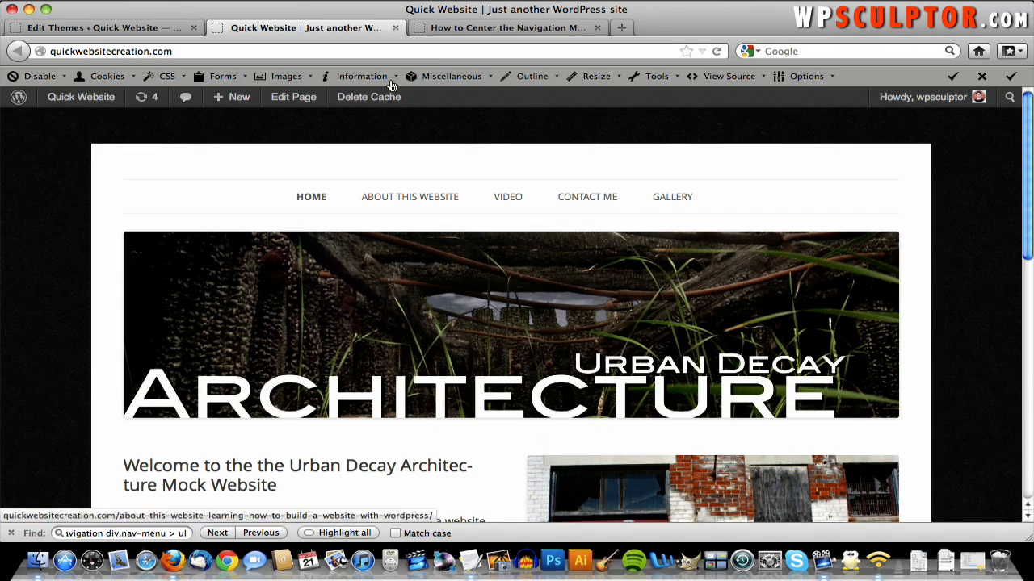
mouse_move(396, 23)
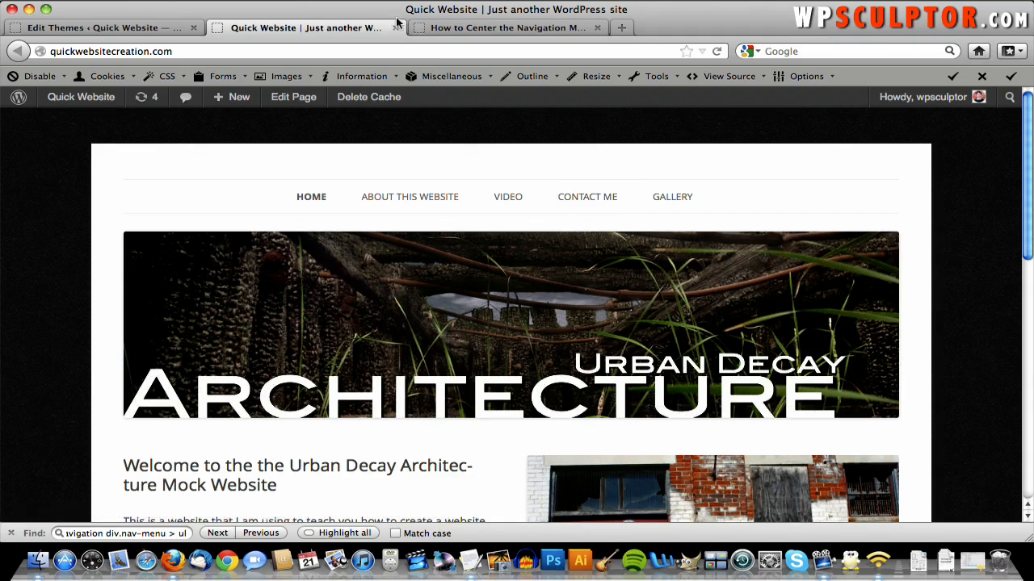
mouse_move(382, 158)
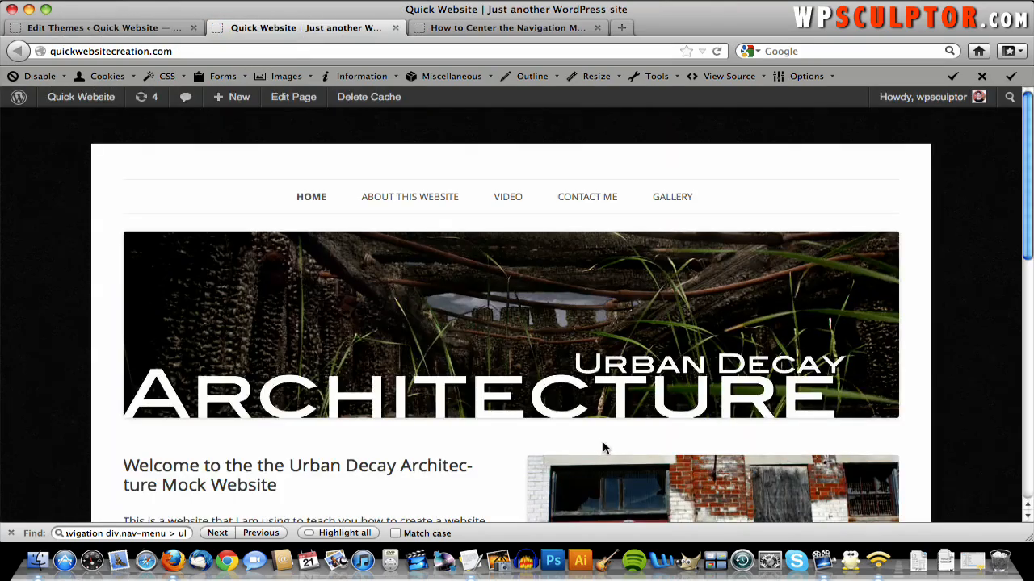
mouse_move(655, 196)
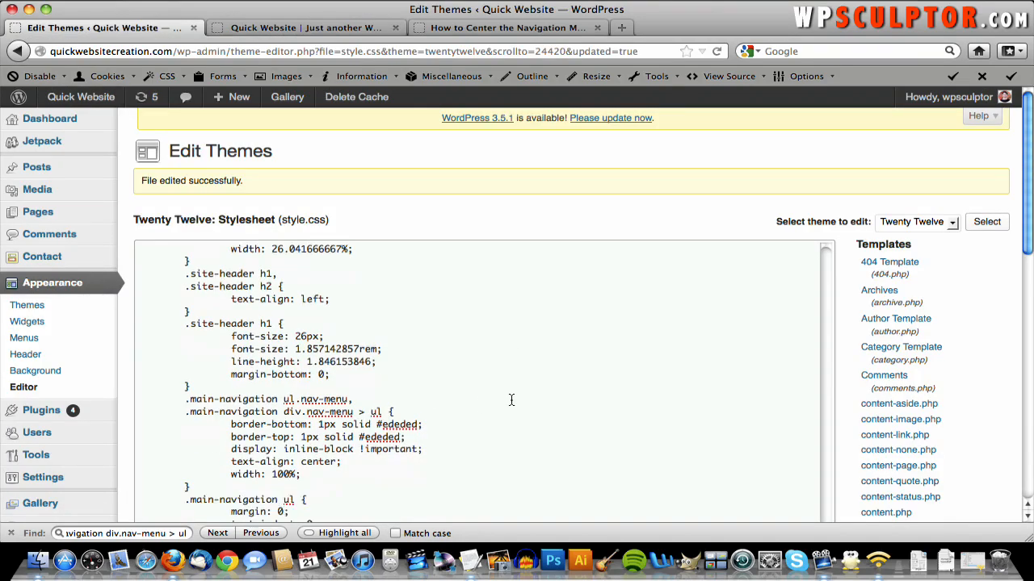
Step: Find the navigation rule again, change text-align to right, and check the live site
scroll("down", 3)
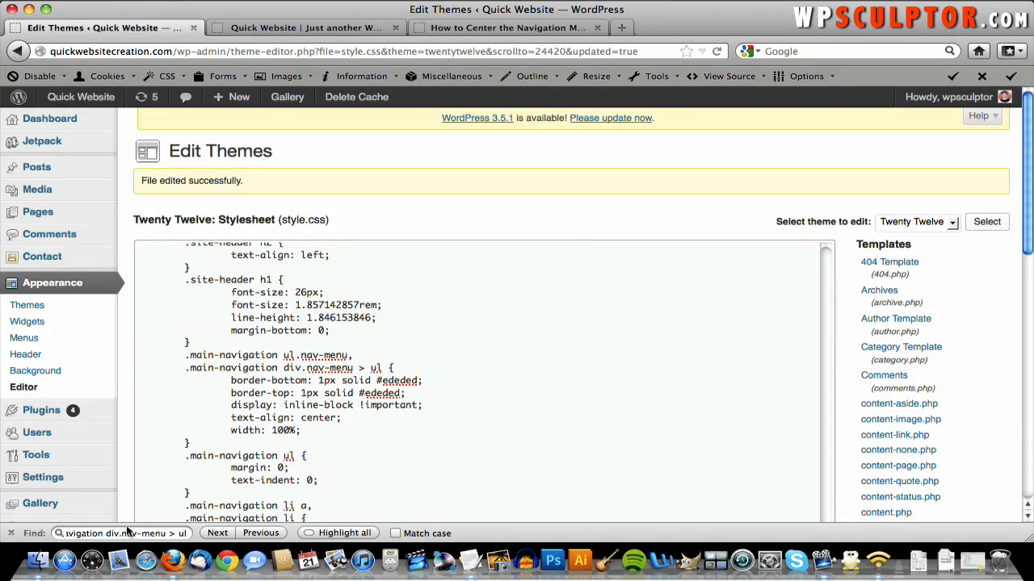
left_click(217, 533)
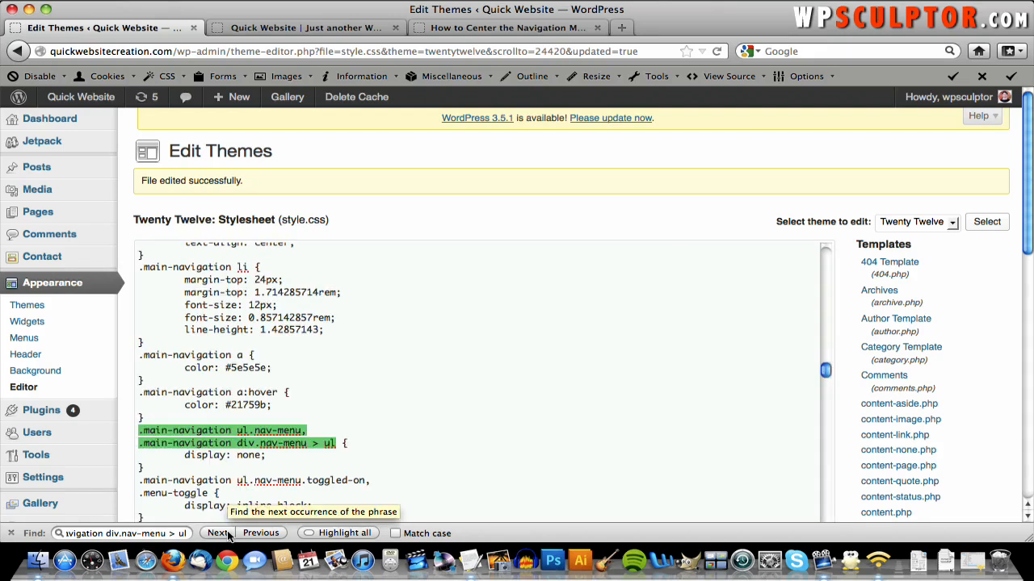
left_click(217, 533)
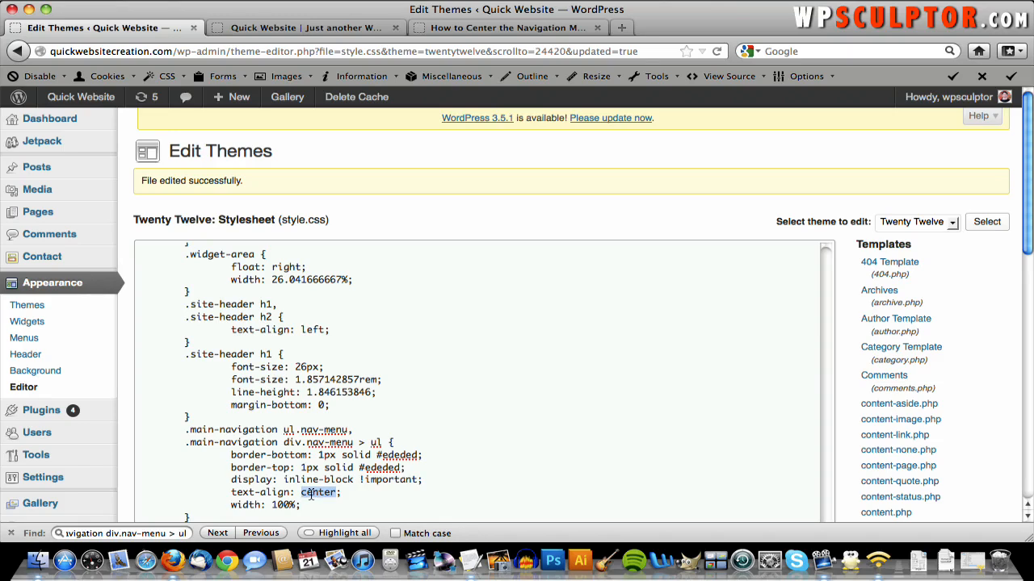
type("right")
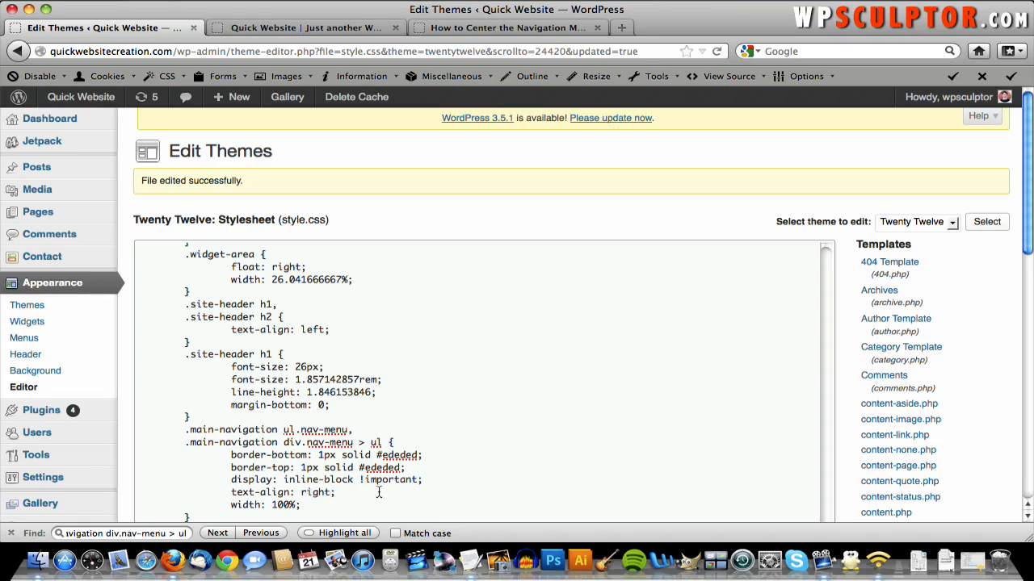
scroll("down", 3)
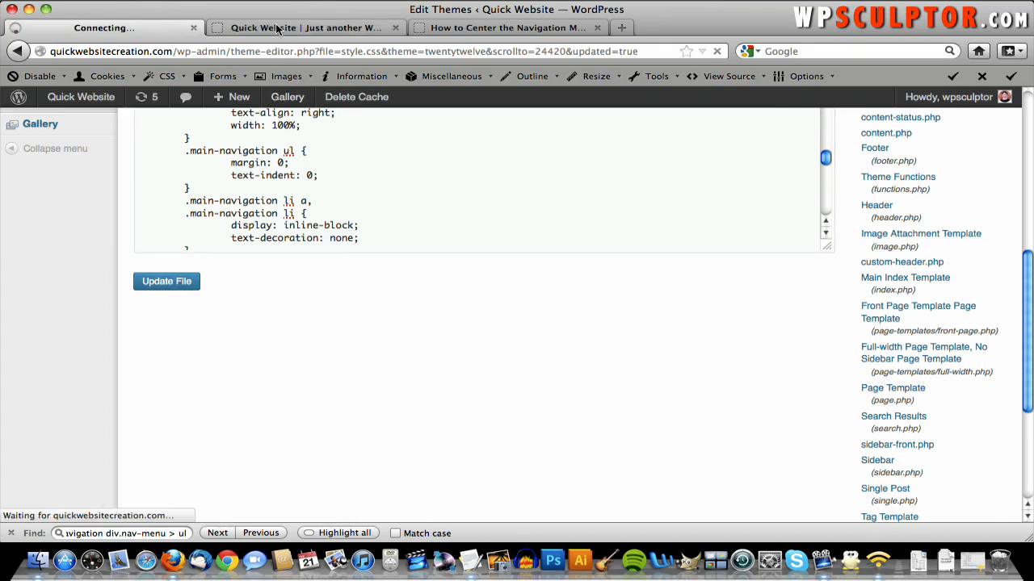
left_click(307, 28)
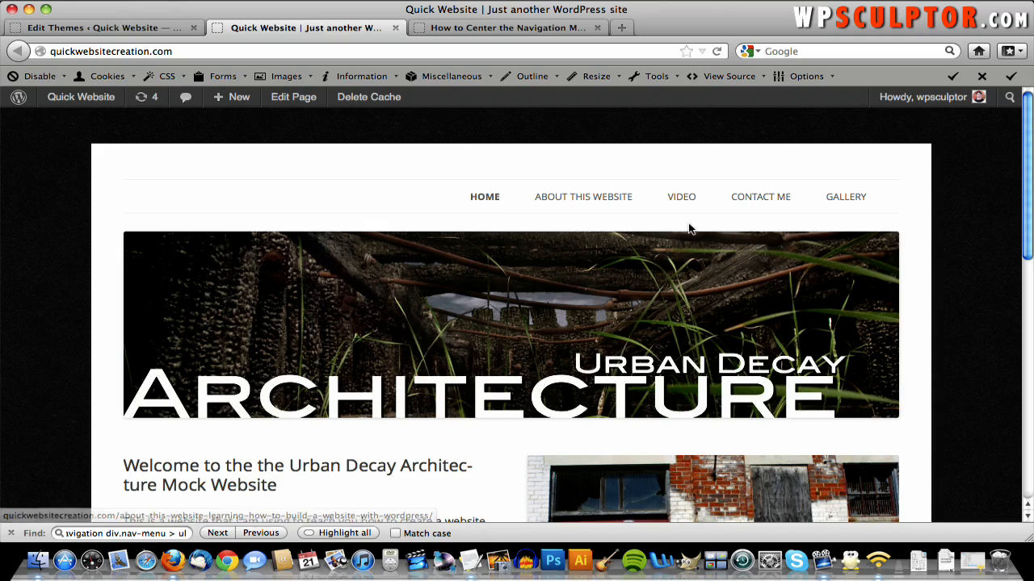
mouse_move(760, 196)
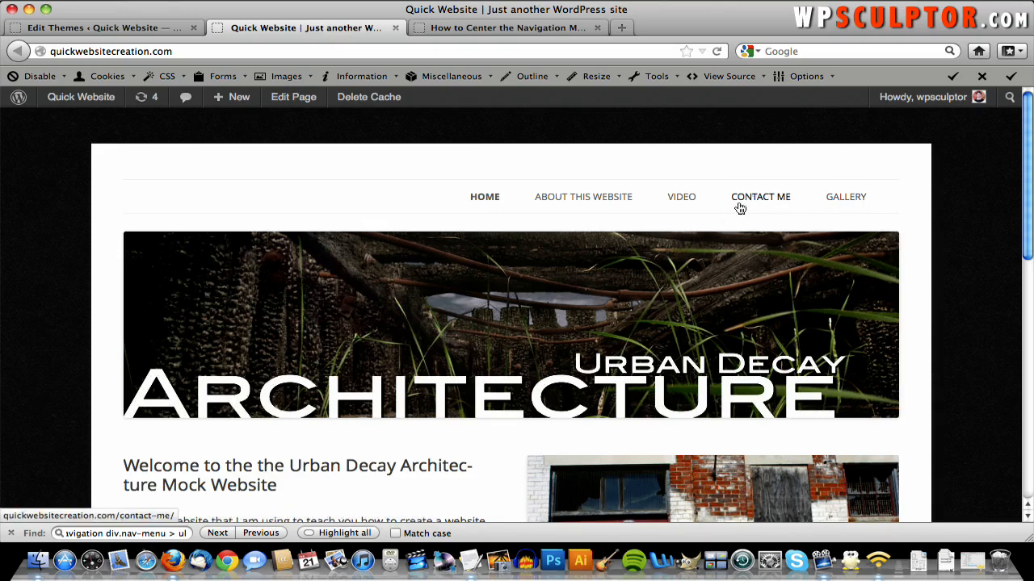